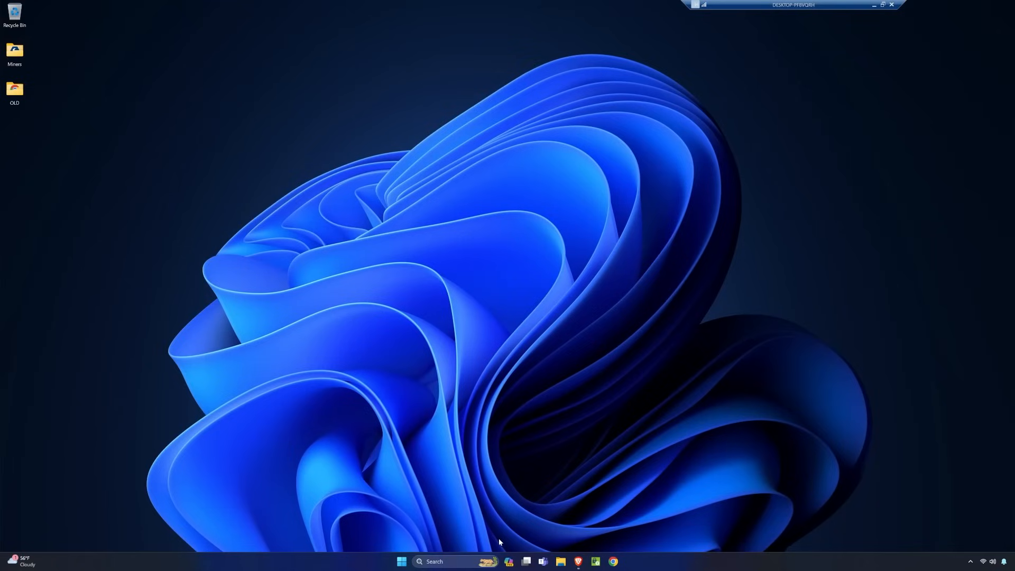
Create a new folder on the desktop from the right-click menu and name it karlsen.
{"action": "right_click", "coordinate": [447, 392]}
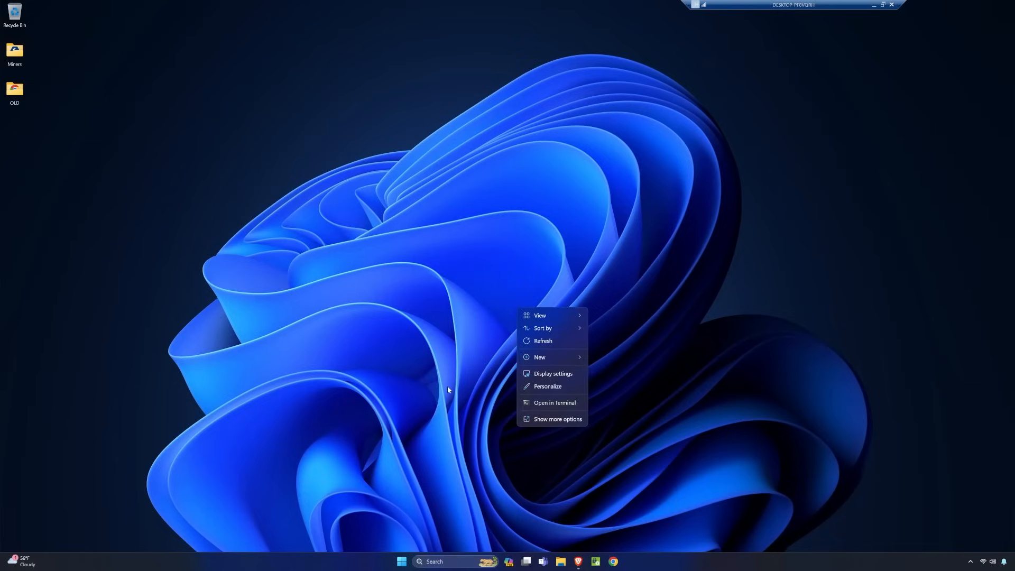
{"action": "mouse_move", "coordinate": [555, 357]}
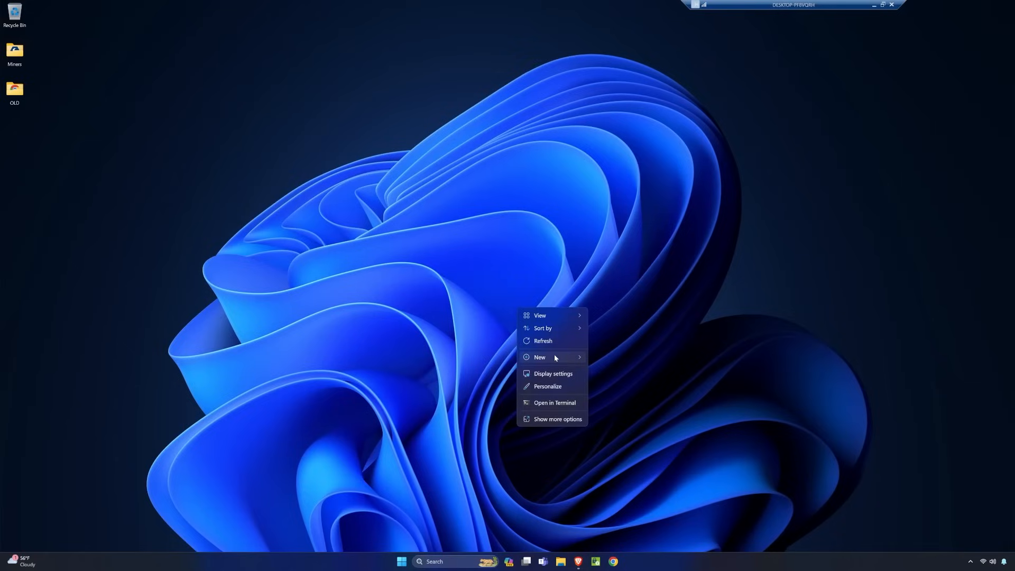
{"action": "left_click", "coordinate": [539, 358]}
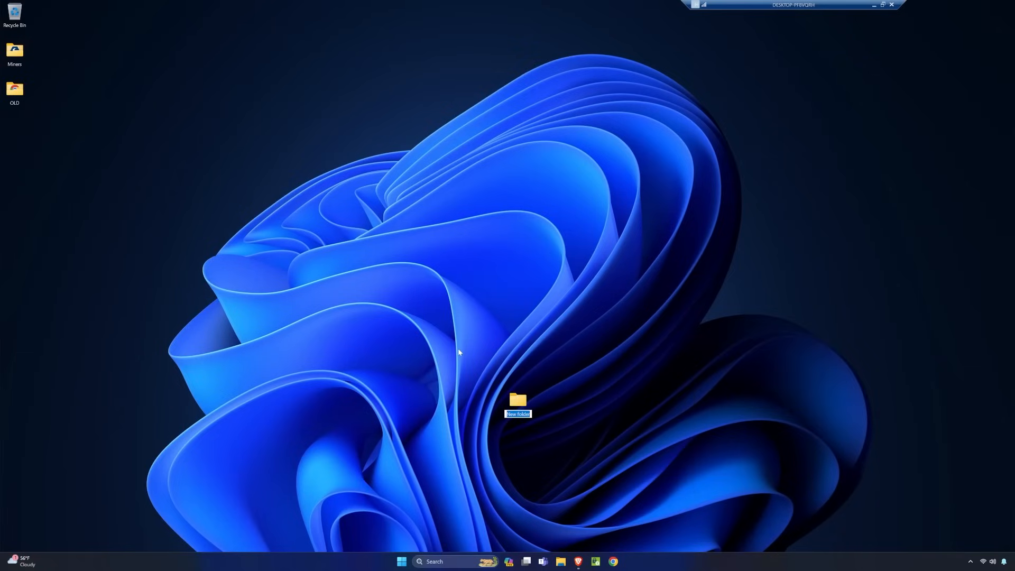
{"action": "type", "text": "karlsen"}
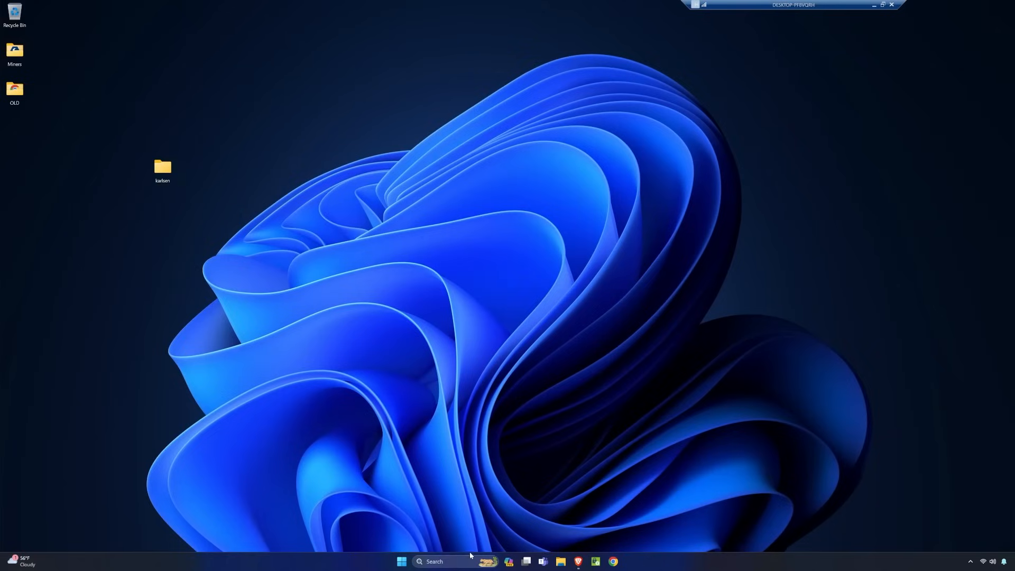
Search 'virus' and reach Virus & threat protection's Add or remove exclusions page.
{"action": "type", "text": "vir"}
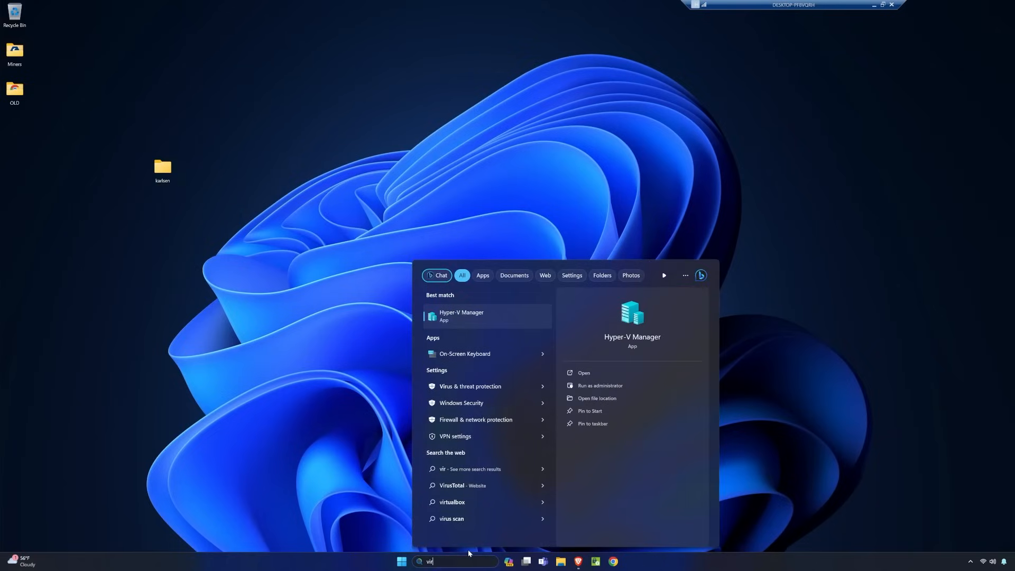
{"action": "type", "text": "u"}
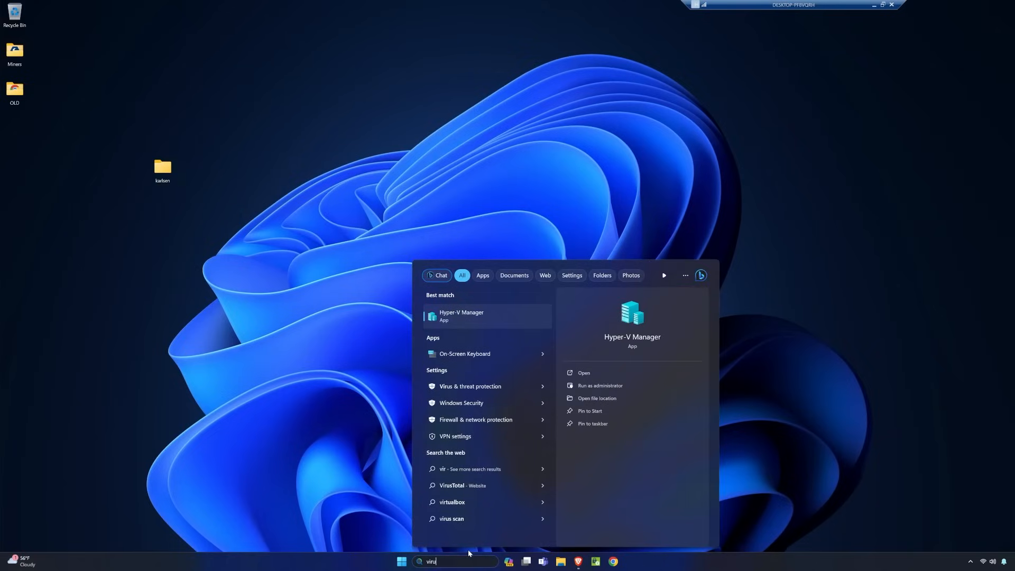
{"action": "left_click", "coordinate": [471, 386]}
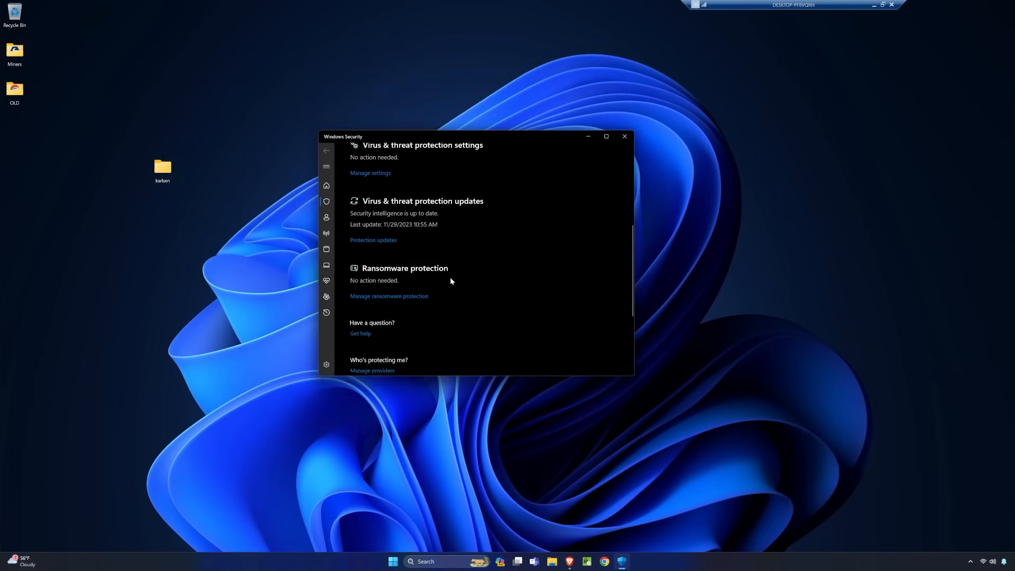
{"action": "scroll", "scroll_direction": "down", "scroll_amount": 3}
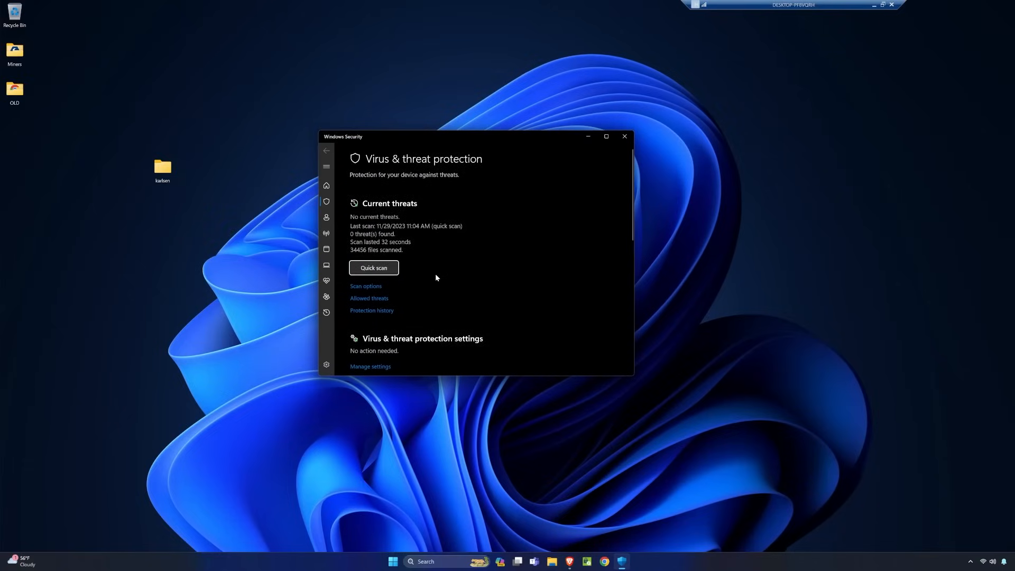
{"action": "left_click", "coordinate": [370, 366]}
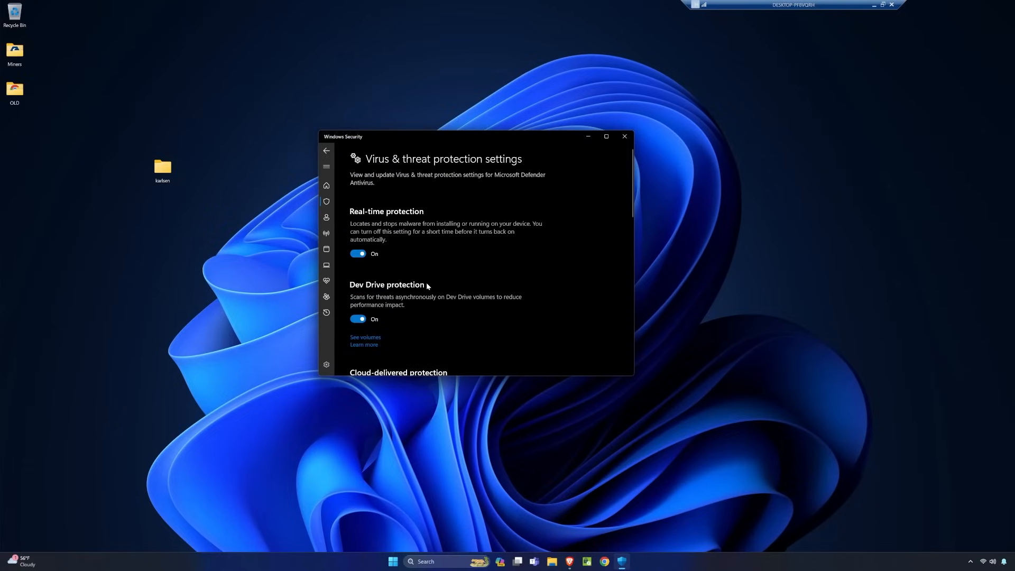
{"action": "scroll", "scroll_direction": "down", "scroll_amount": 3}
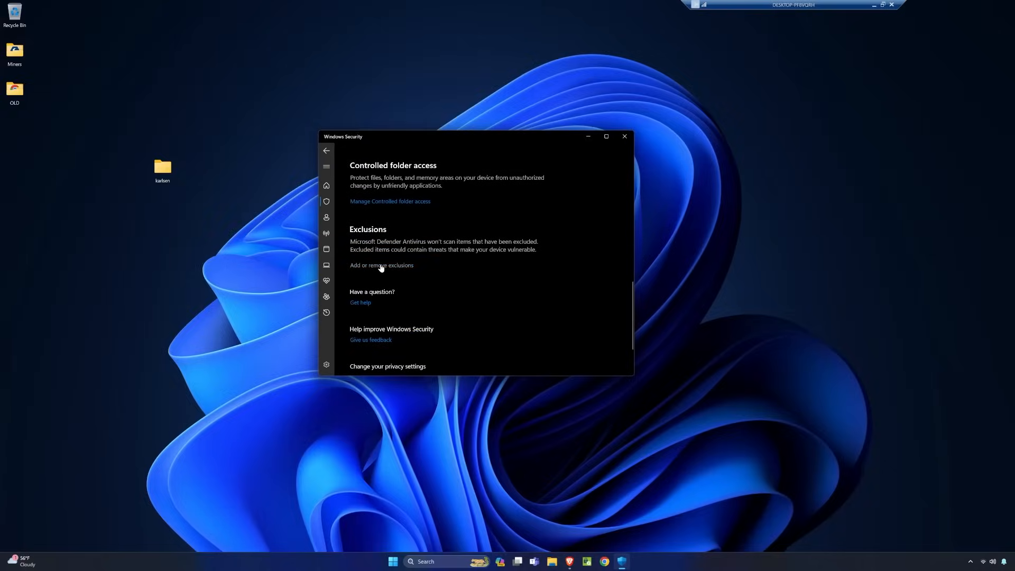
{"action": "left_click", "coordinate": [381, 268]}
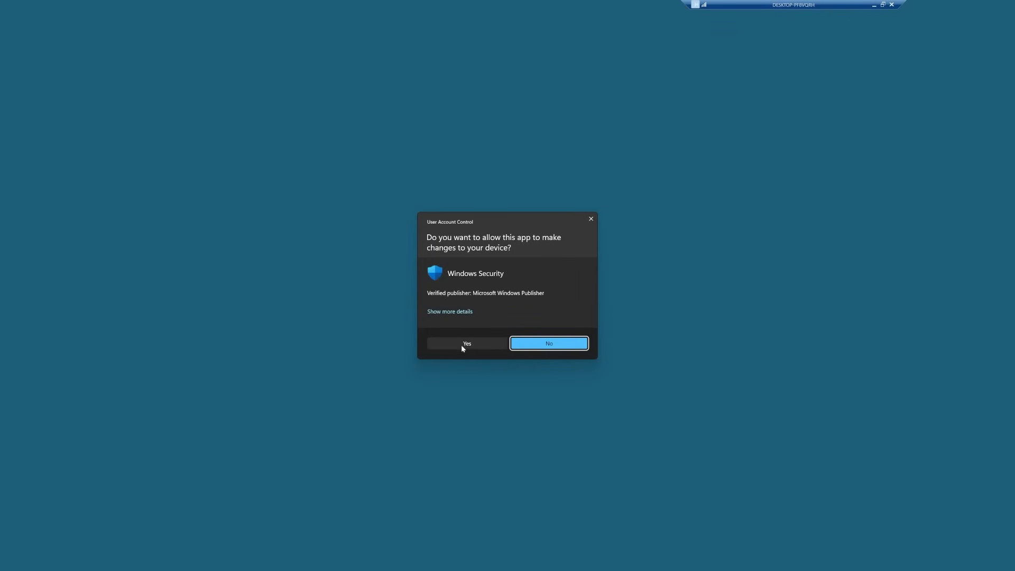
Approve the UAC prompt and add Desktop\karlsen as a folder exclusion.
{"action": "left_click", "coordinate": [466, 343]}
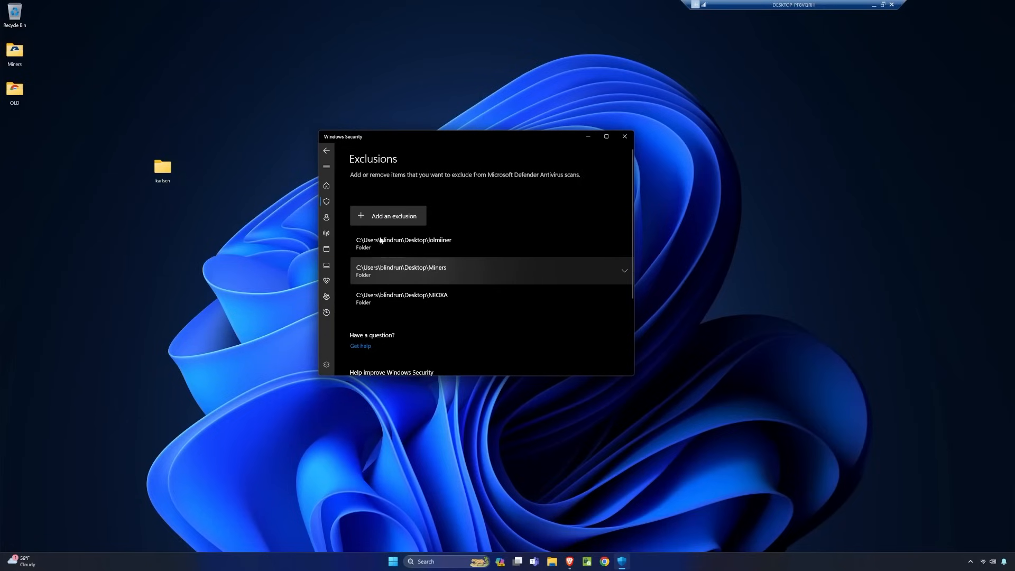
{"action": "left_click", "coordinate": [388, 216]}
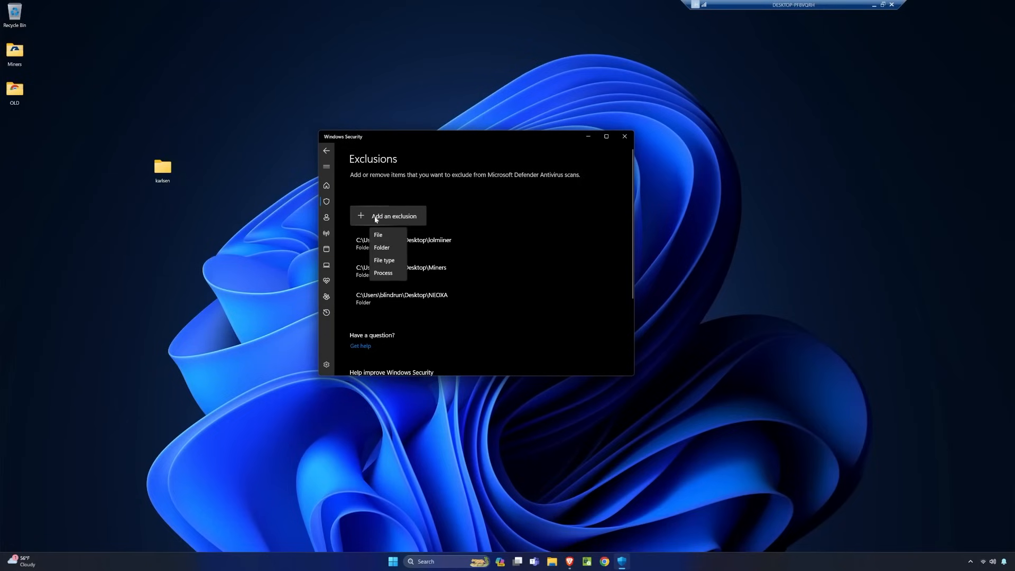
{"action": "left_click", "coordinate": [381, 247]}
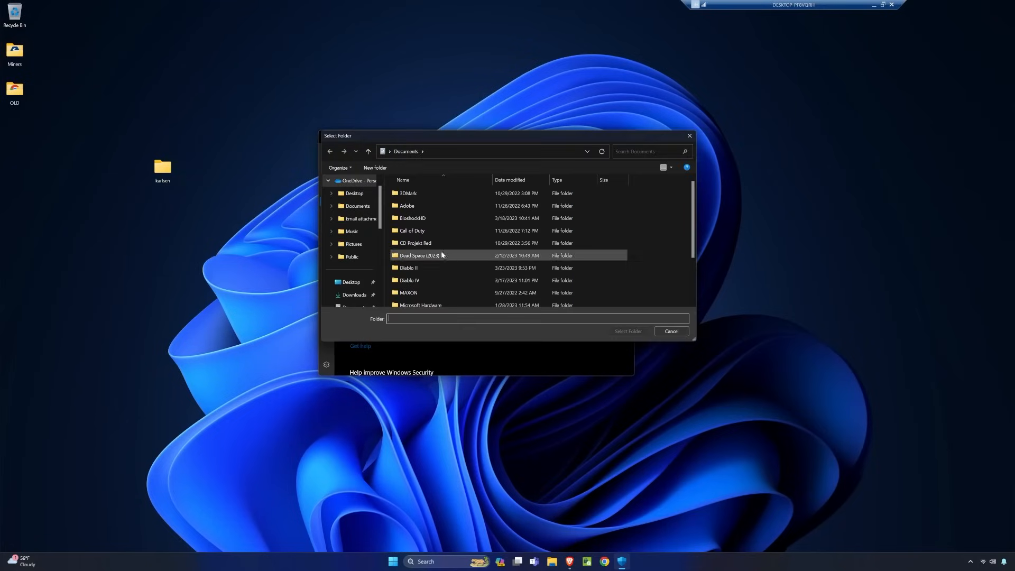
{"action": "scroll", "scroll_direction": "down", "scroll_amount": 3}
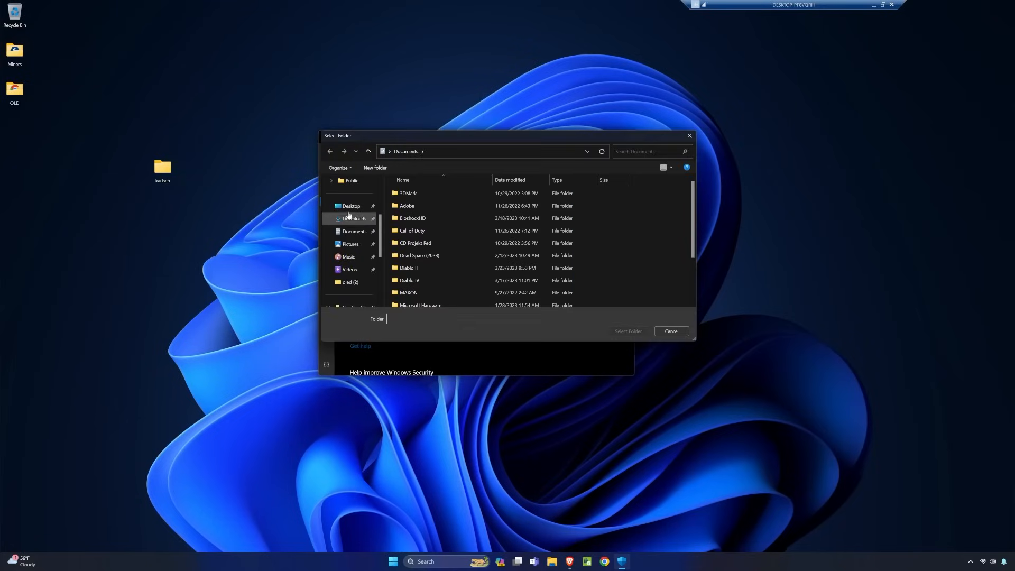
{"action": "left_click", "coordinate": [352, 206]}
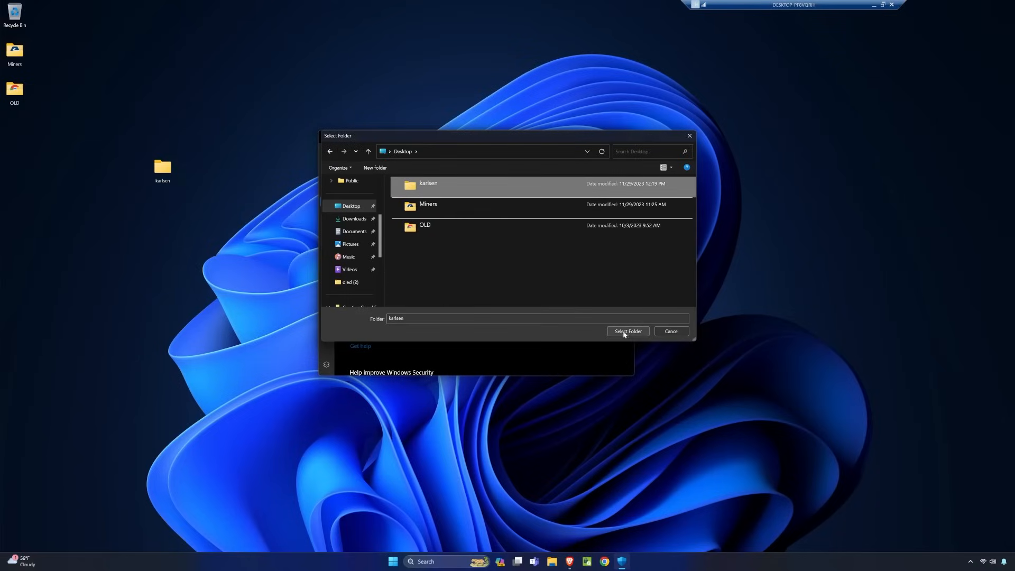
{"action": "left_click", "coordinate": [626, 331]}
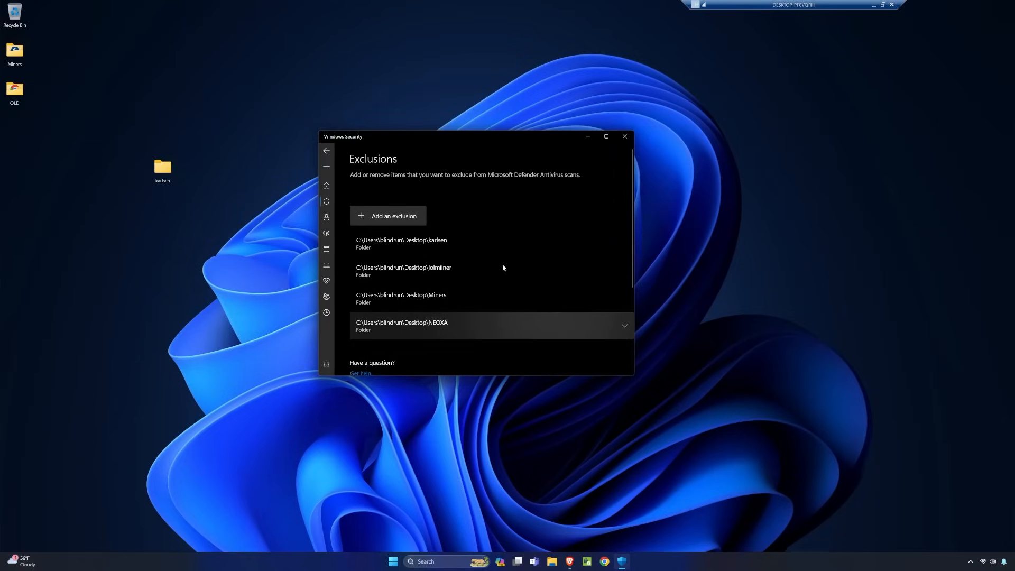
{"action": "mouse_move", "coordinate": [588, 137]}
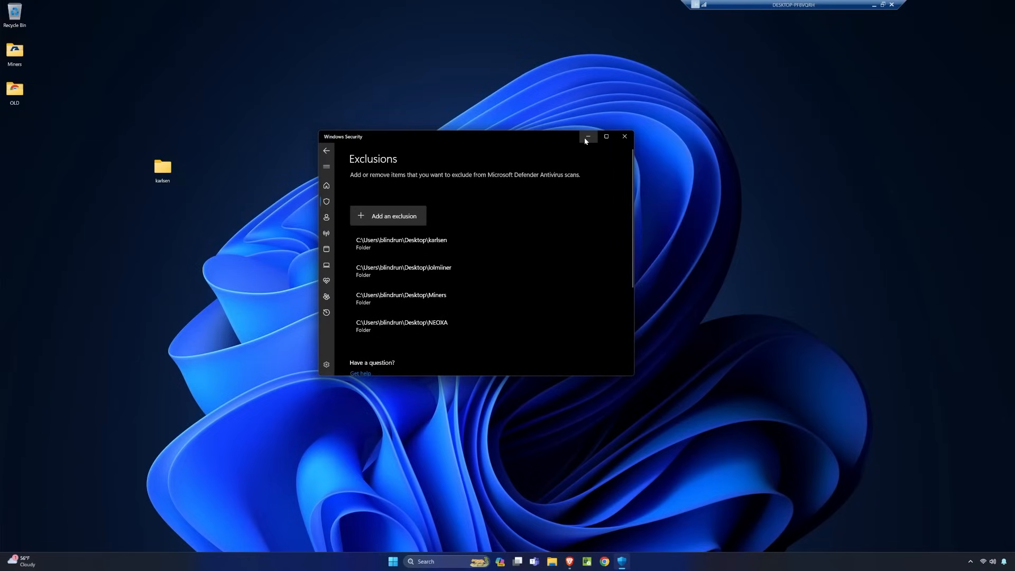
{"action": "mouse_move", "coordinate": [587, 136]}
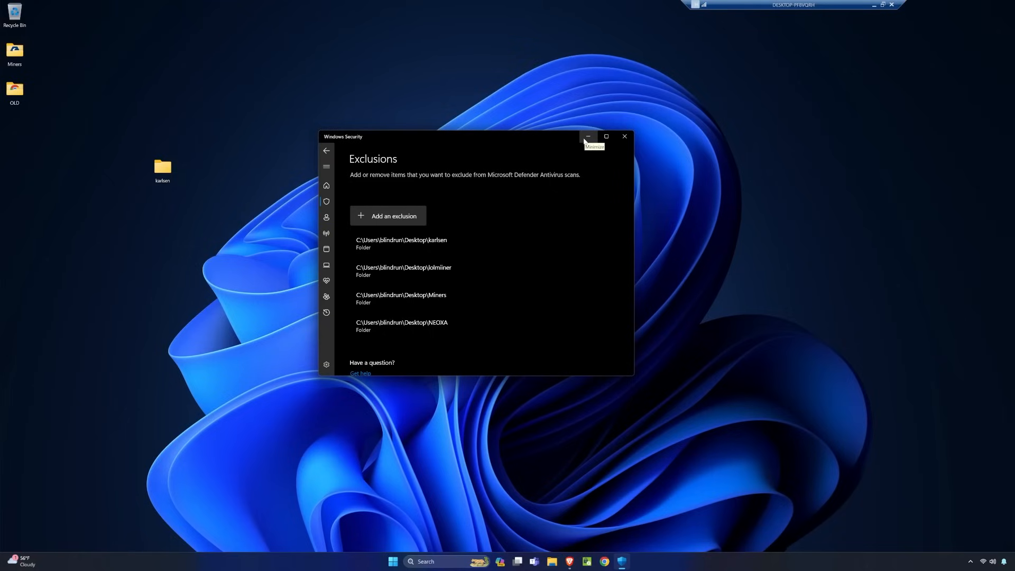
Save the karlsend-v1.0.0-win64.zip release asset into Desktop\karlsen.
{"action": "left_click", "coordinate": [588, 136]}
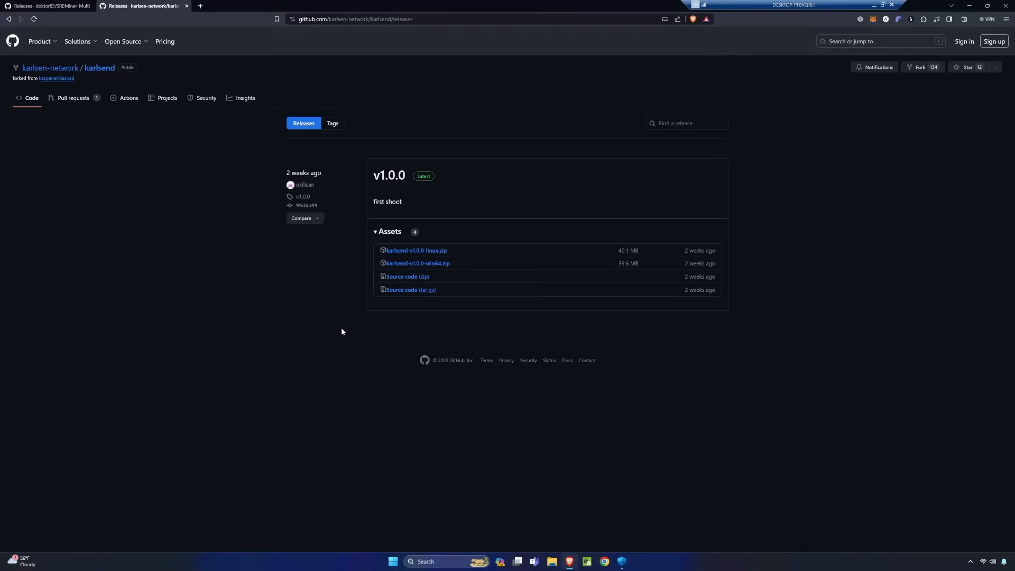
{"action": "mouse_move", "coordinate": [282, 168]}
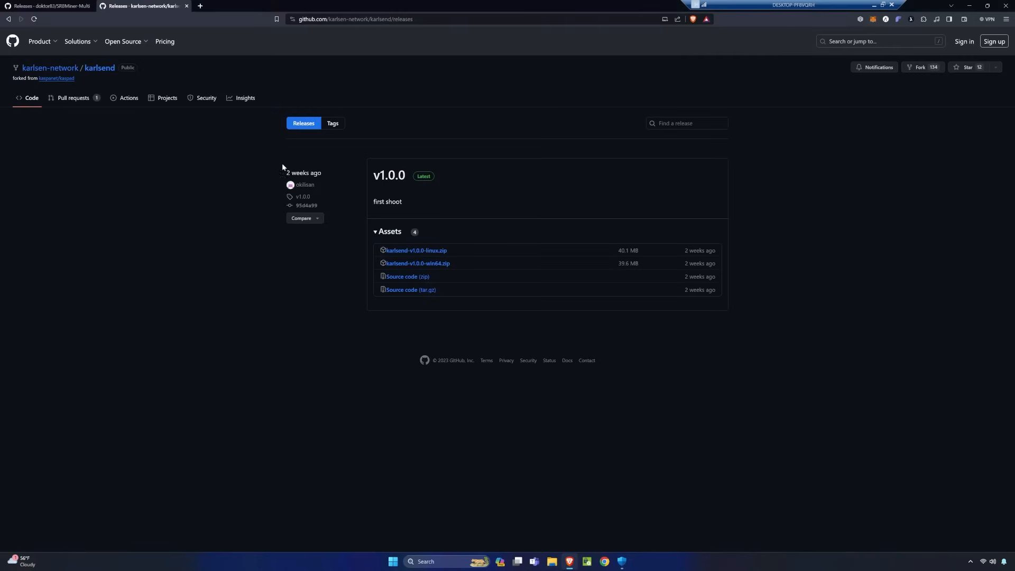
{"action": "mouse_move", "coordinate": [508, 240]}
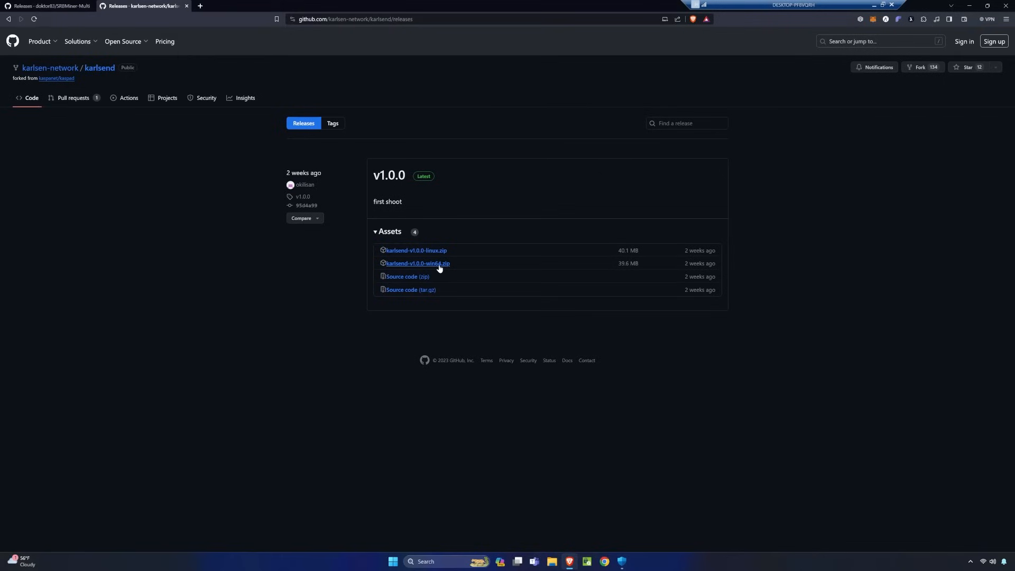
{"action": "mouse_move", "coordinate": [427, 266]}
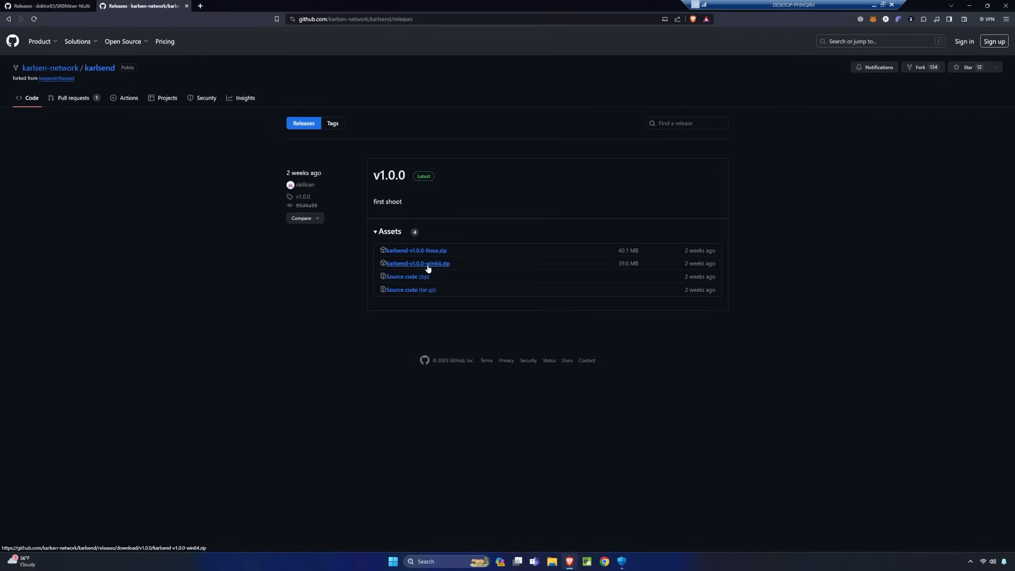
{"action": "left_click", "coordinate": [418, 263]}
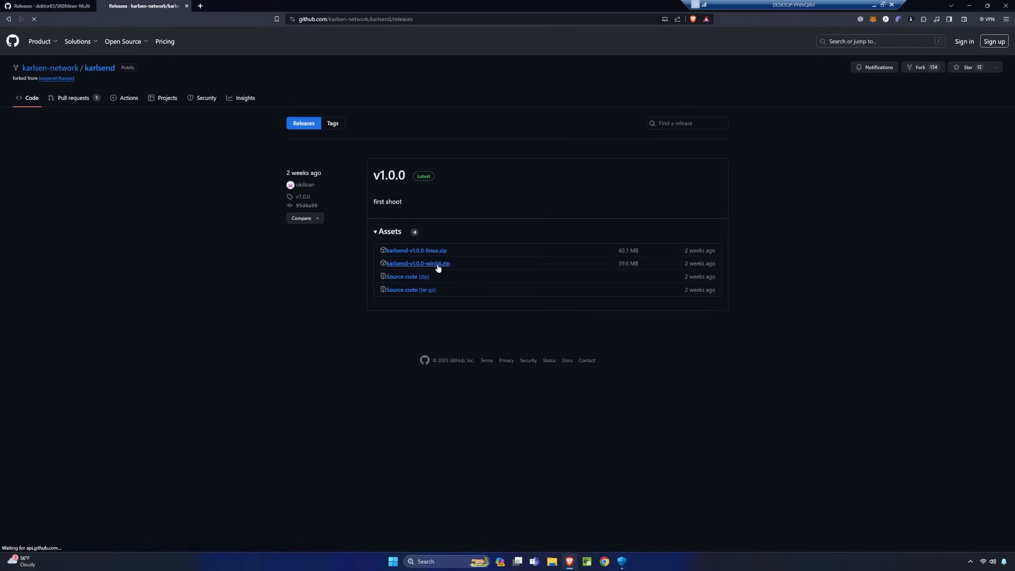
{"action": "left_click", "coordinate": [417, 263]}
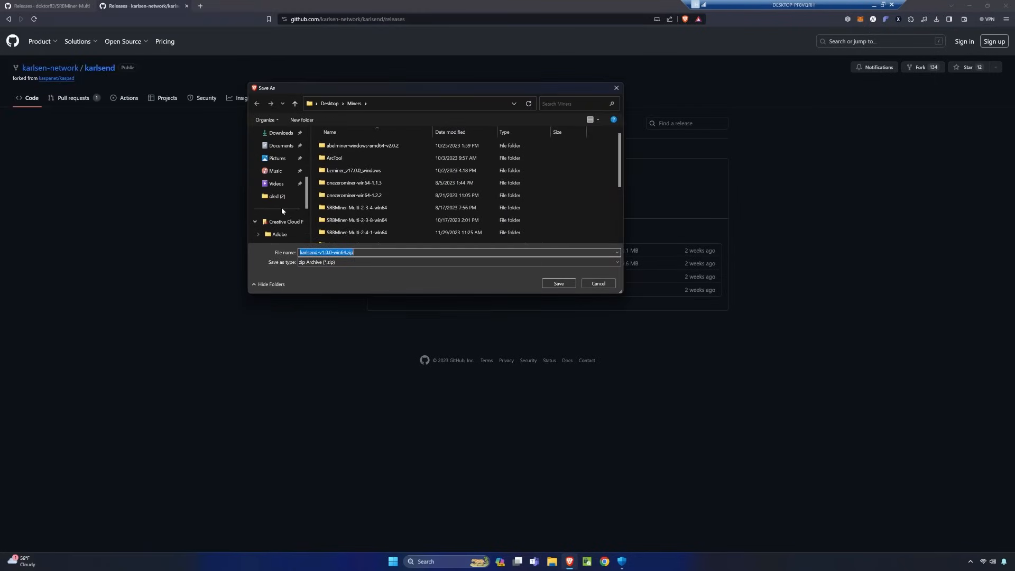
{"action": "left_click", "coordinate": [295, 103]}
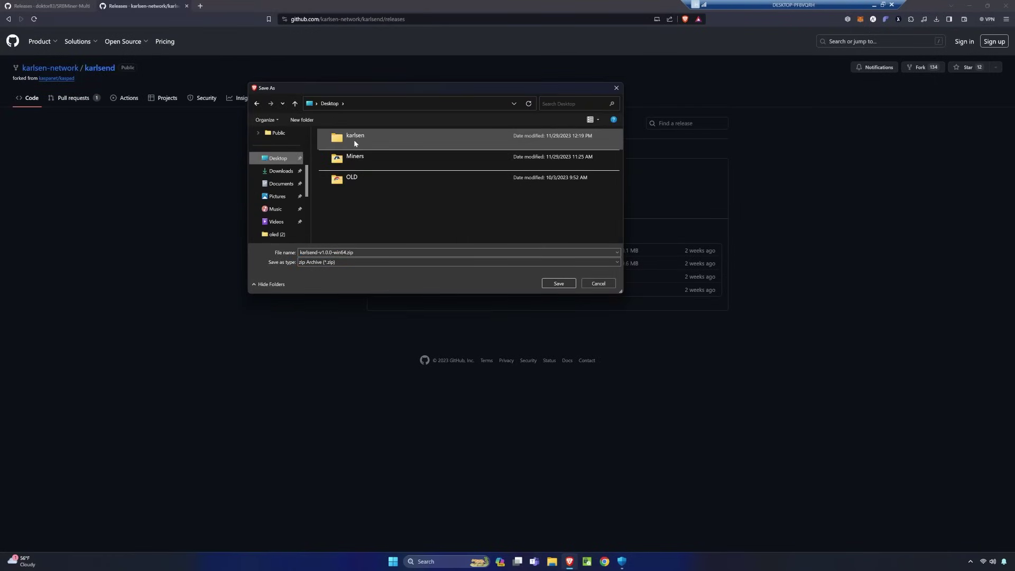
{"action": "double_click", "coordinate": [354, 136]}
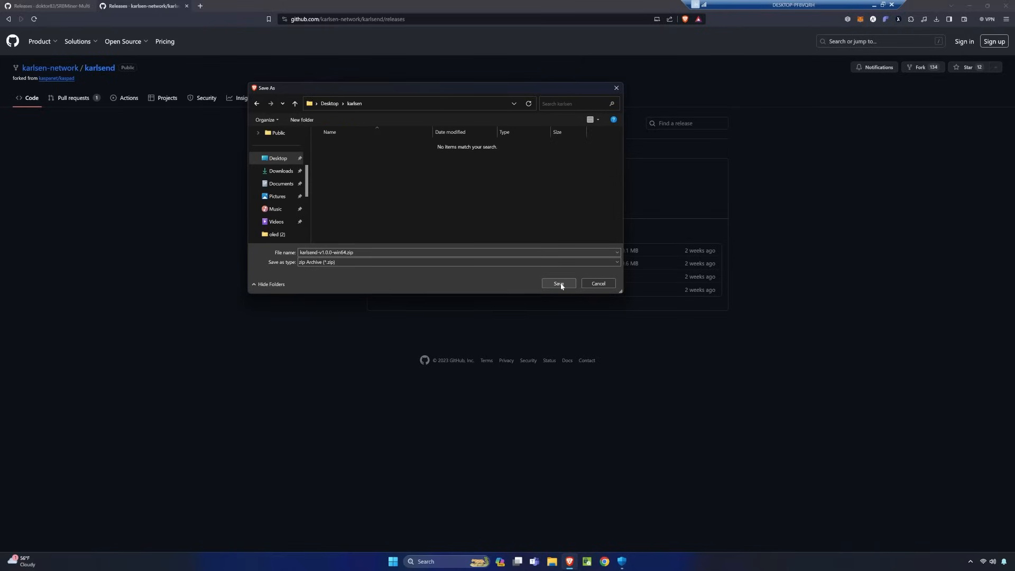
{"action": "left_click", "coordinate": [558, 283]}
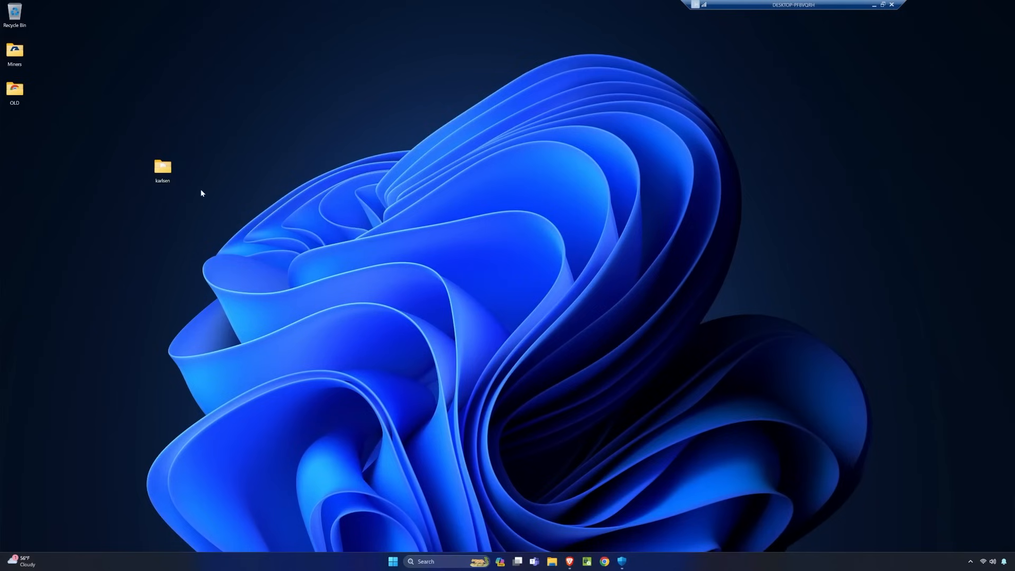
Extract karlsend-v1.0.0-win64.zip with Extract All into the Desktop\karlsen folder.
{"action": "double_click", "coordinate": [162, 167]}
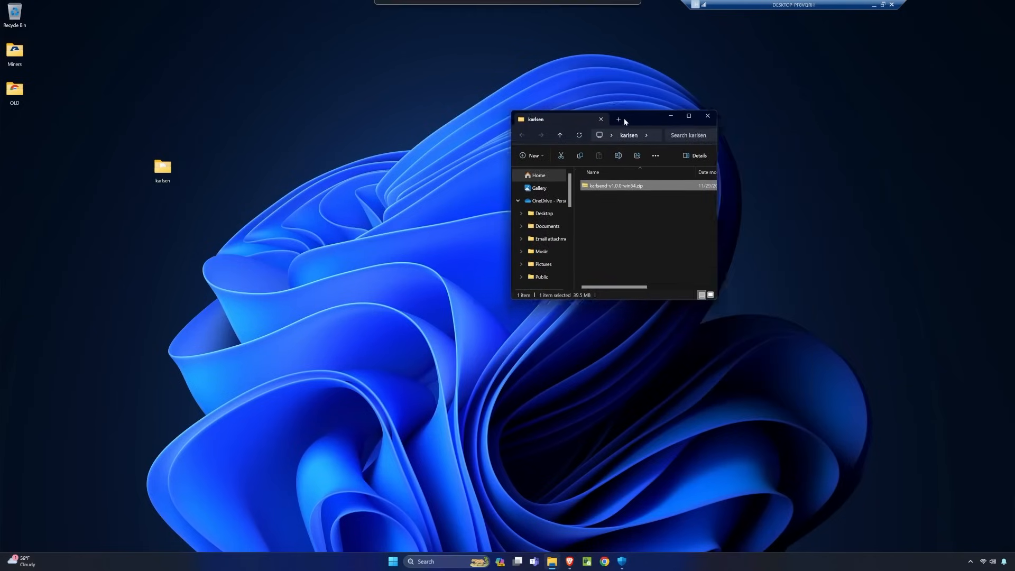
{"action": "right_click", "coordinate": [614, 186]}
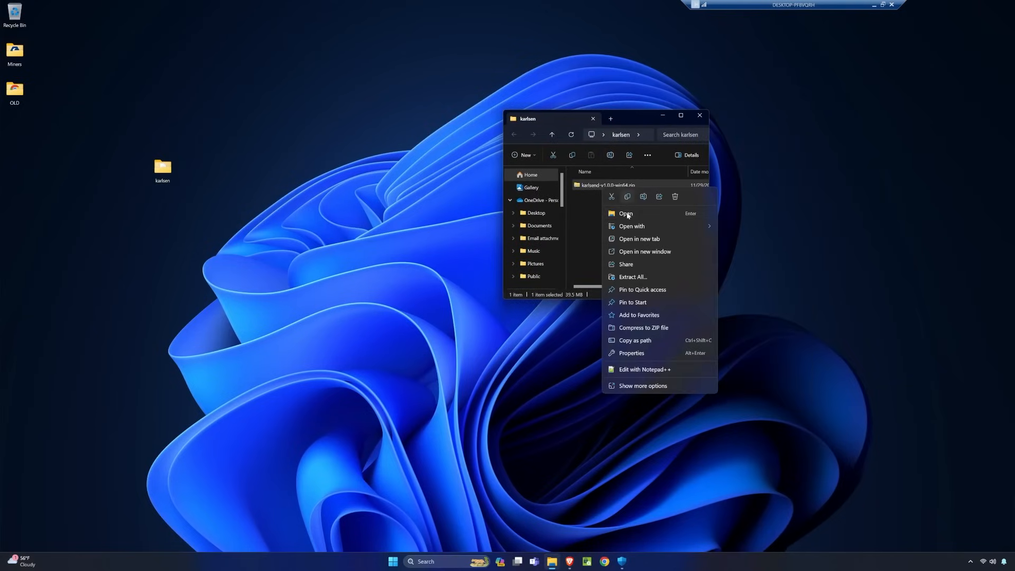
{"action": "left_click", "coordinate": [632, 277]}
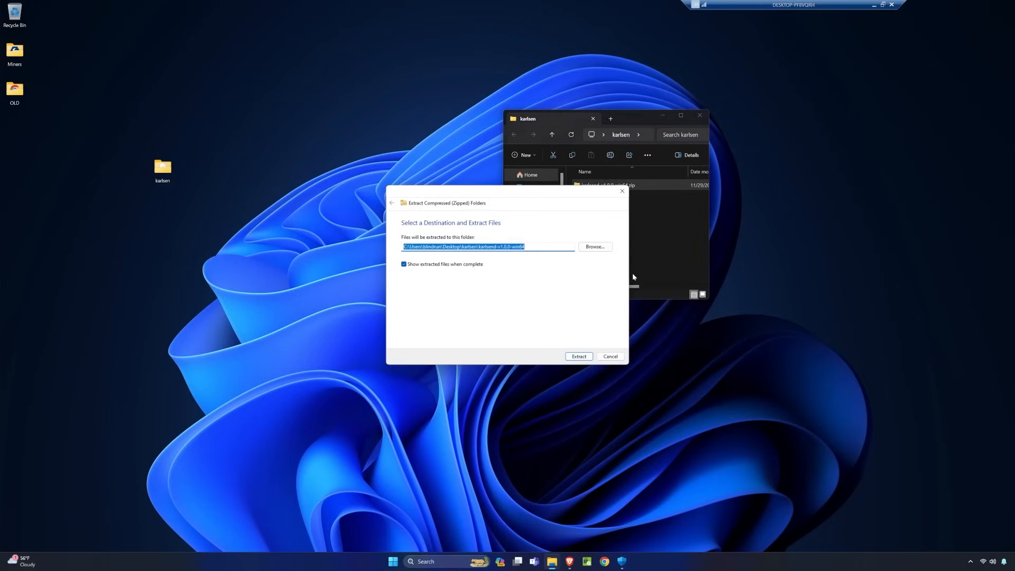
{"action": "left_click", "coordinate": [594, 247]}
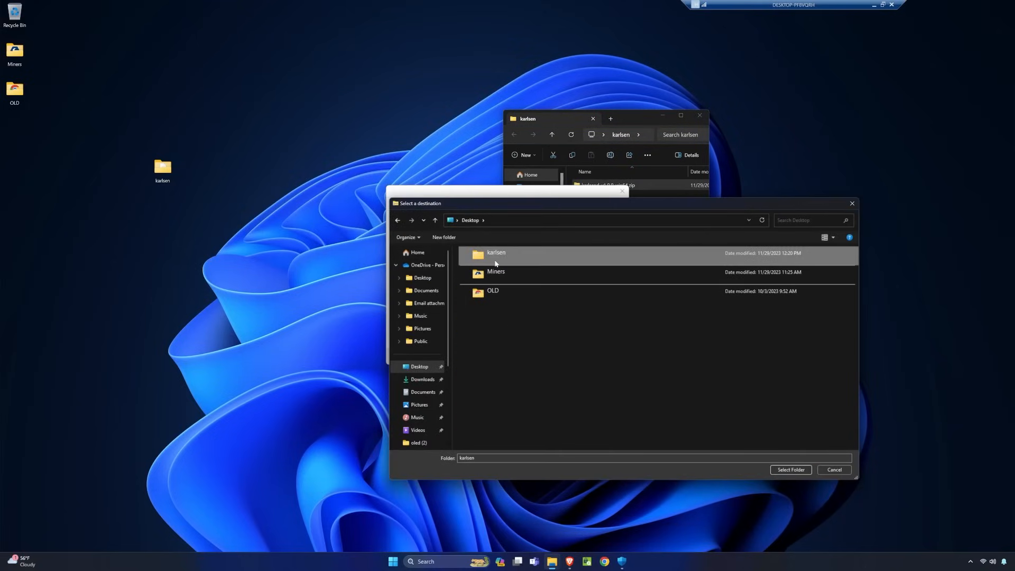
{"action": "left_click", "coordinate": [790, 469]}
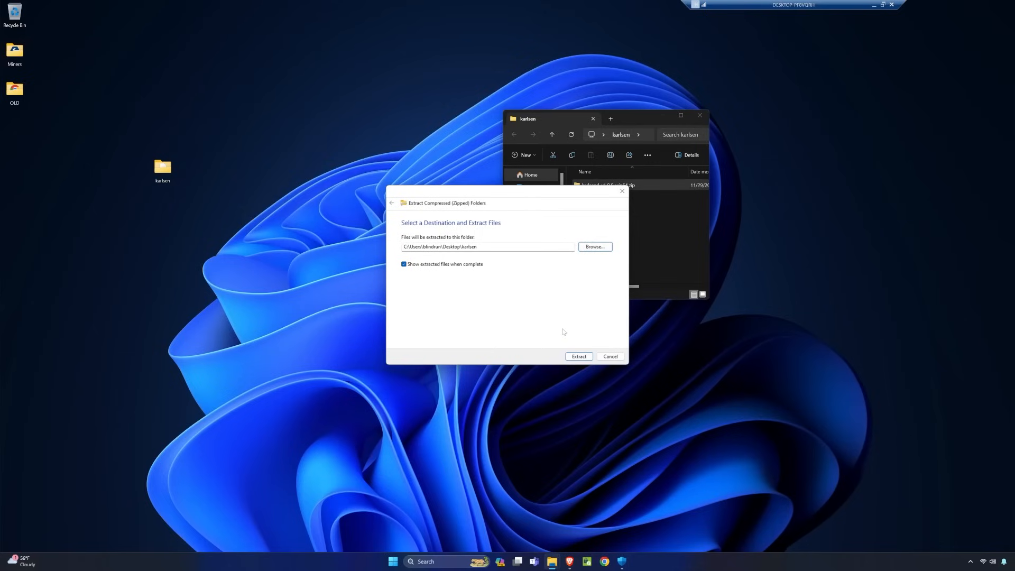
{"action": "left_click", "coordinate": [609, 356]}
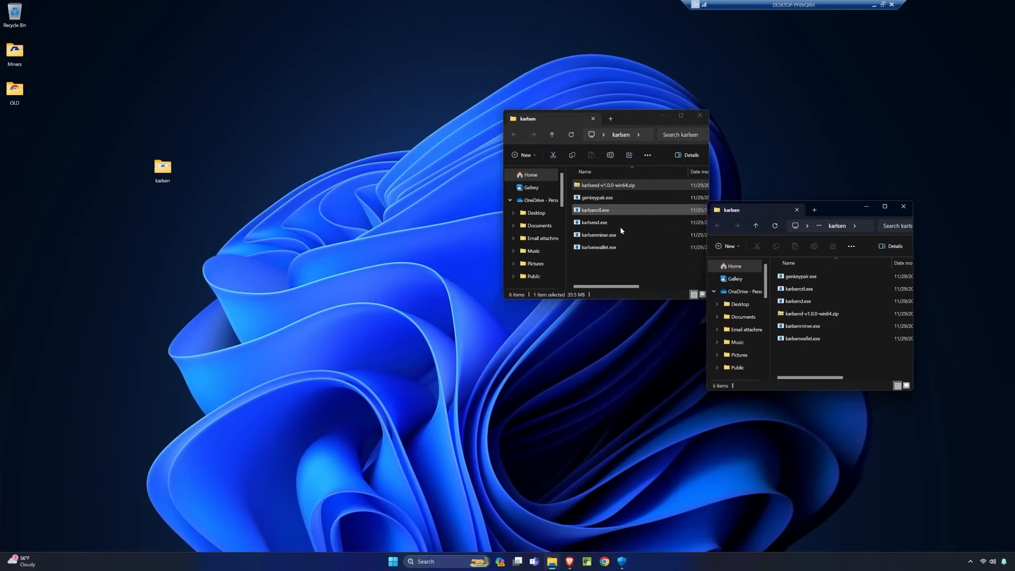
{"action": "left_click", "coordinate": [902, 206]}
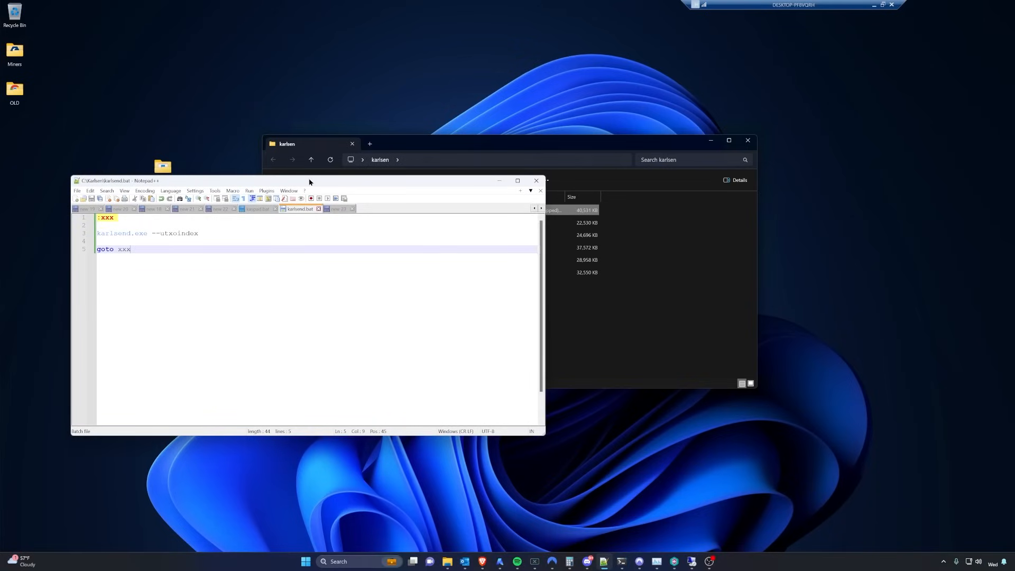
Add a new text document renamed karlsend.bat, accepting the extension change warning.
{"action": "right_click", "coordinate": [384, 305]}
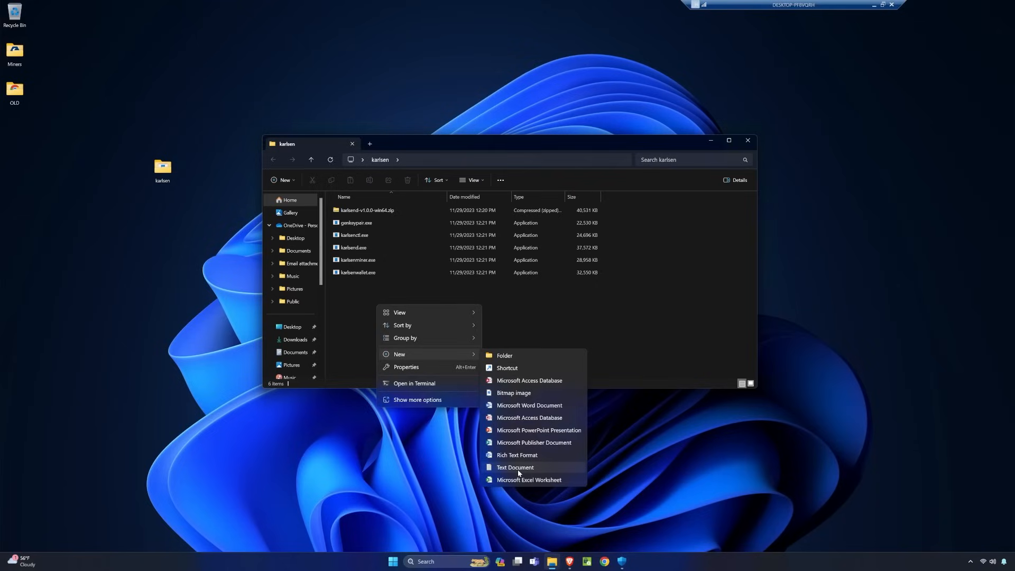
{"action": "left_click", "coordinate": [515, 467]}
{"action": "type", "text": "karlsend.bat"}
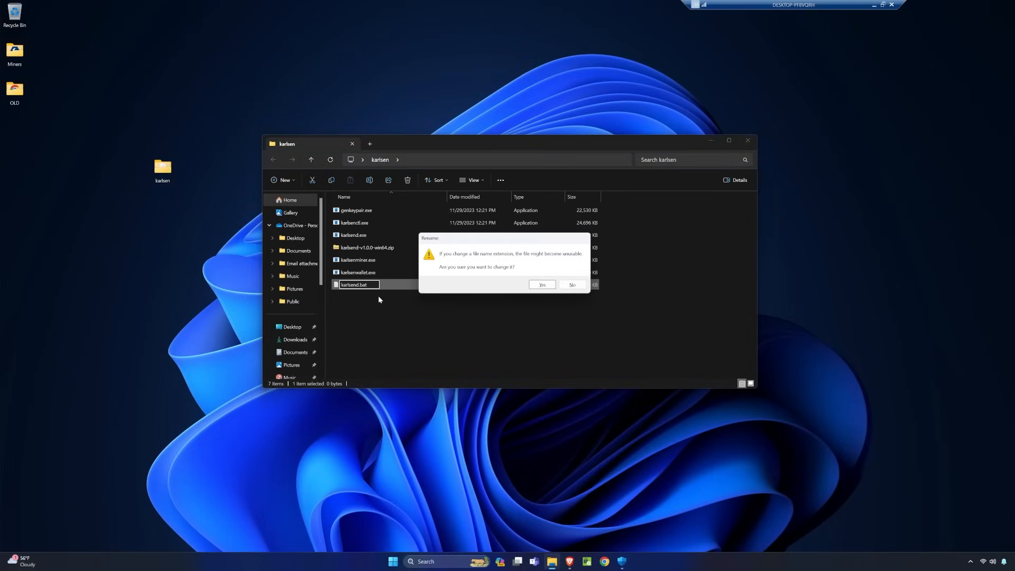
{"action": "left_click", "coordinate": [541, 285]}
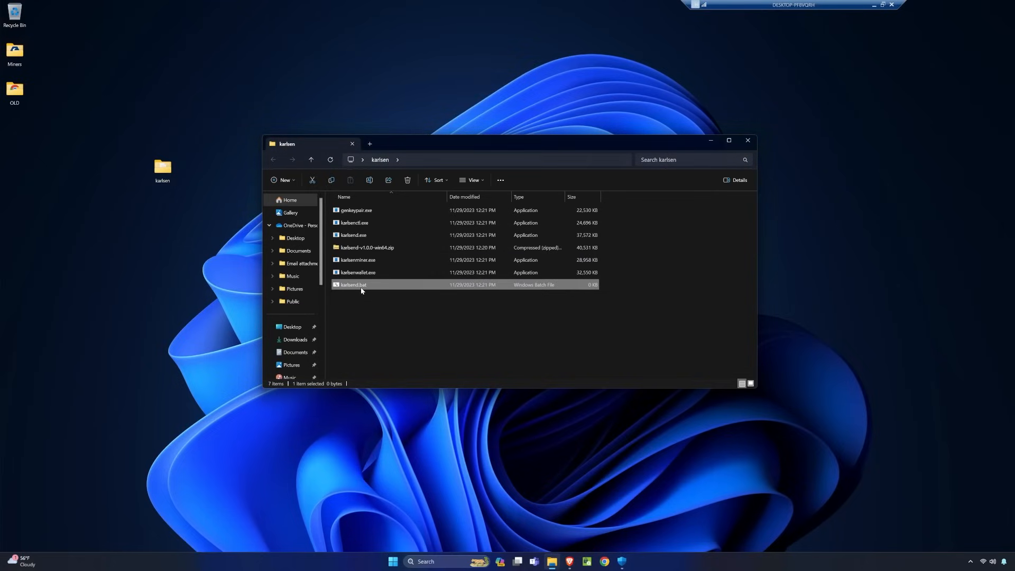
{"action": "mouse_move", "coordinate": [439, 543]}
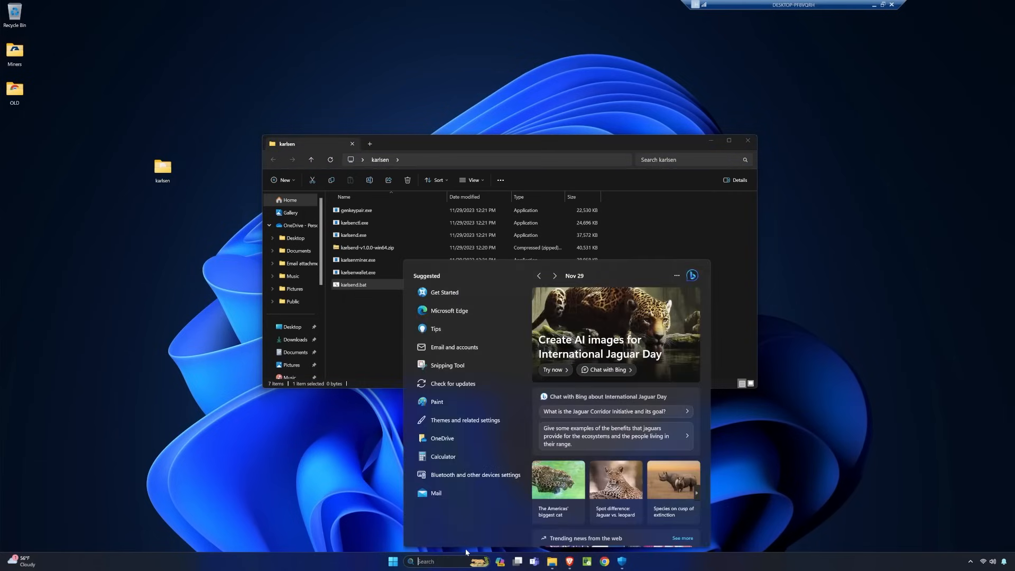
Search 'hidden' and open the For developers settings for showing extensions and hidden files.
{"action": "type", "text": "hidden"}
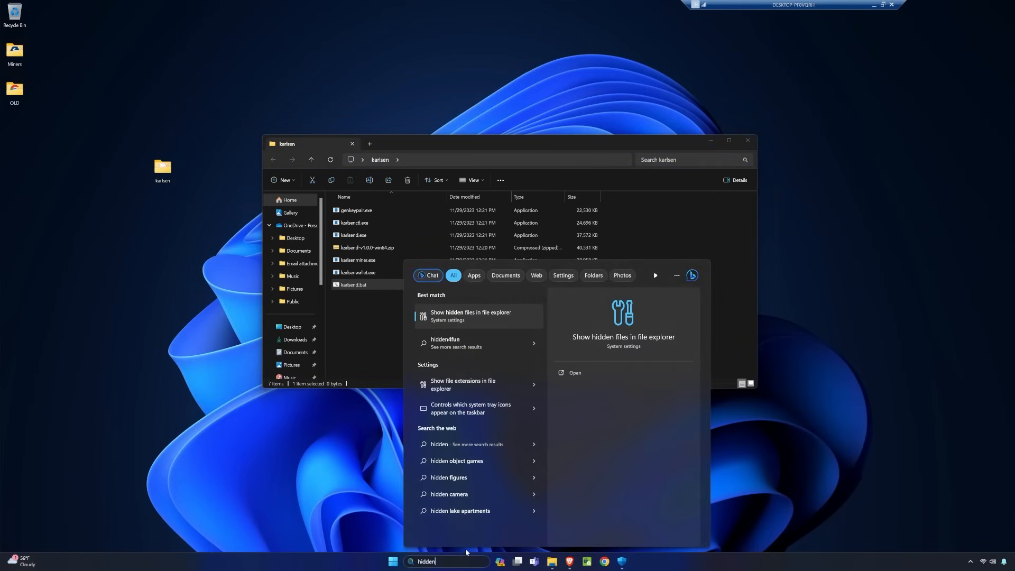
{"action": "left_click", "coordinate": [471, 316]}
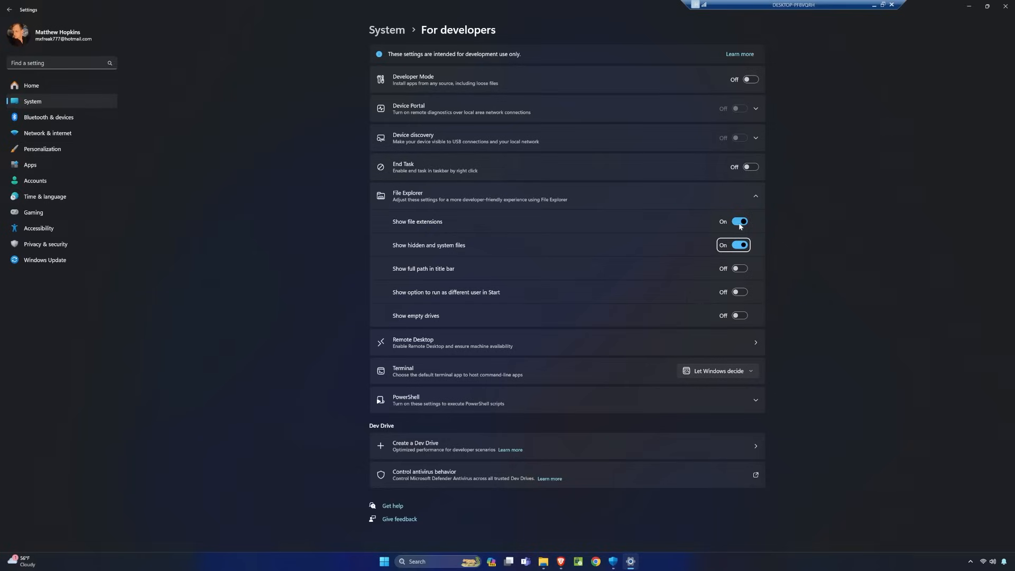
{"action": "mouse_move", "coordinate": [737, 225]}
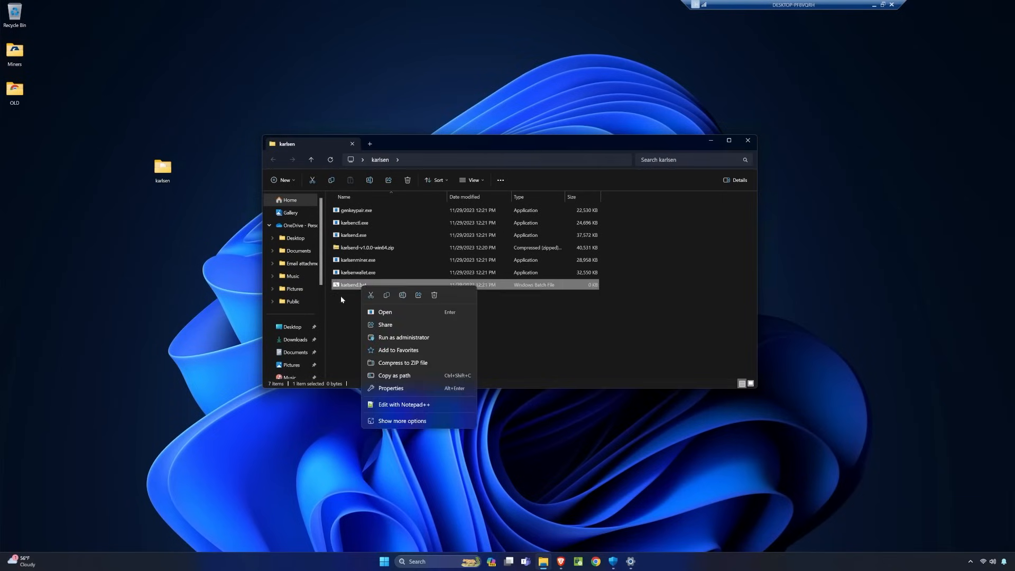
{"action": "mouse_move", "coordinate": [404, 404]}
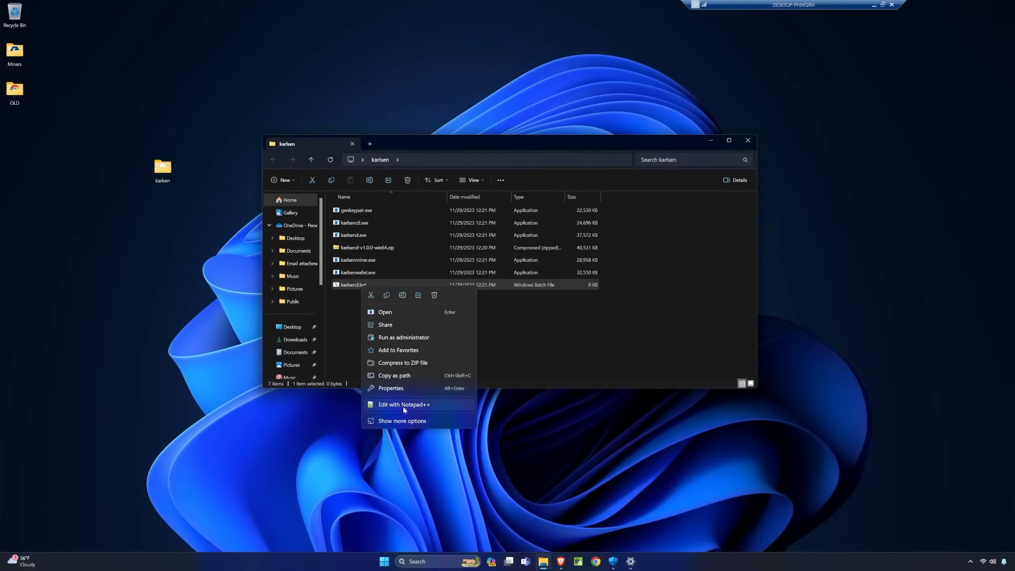
Choose Edit for karlsend.bat under Show more options.
{"action": "left_click", "coordinate": [401, 421]}
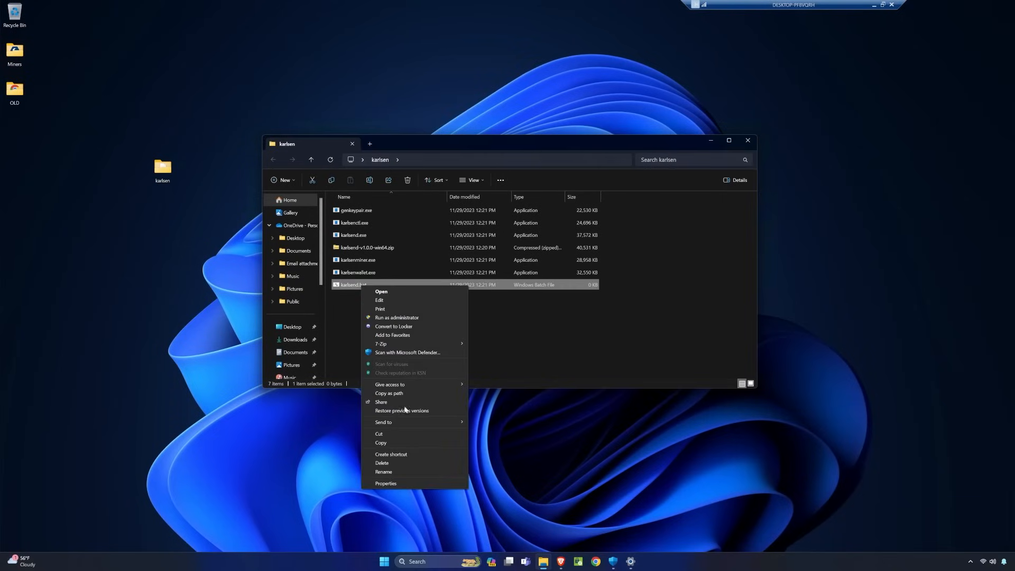
{"action": "left_click", "coordinate": [380, 300]}
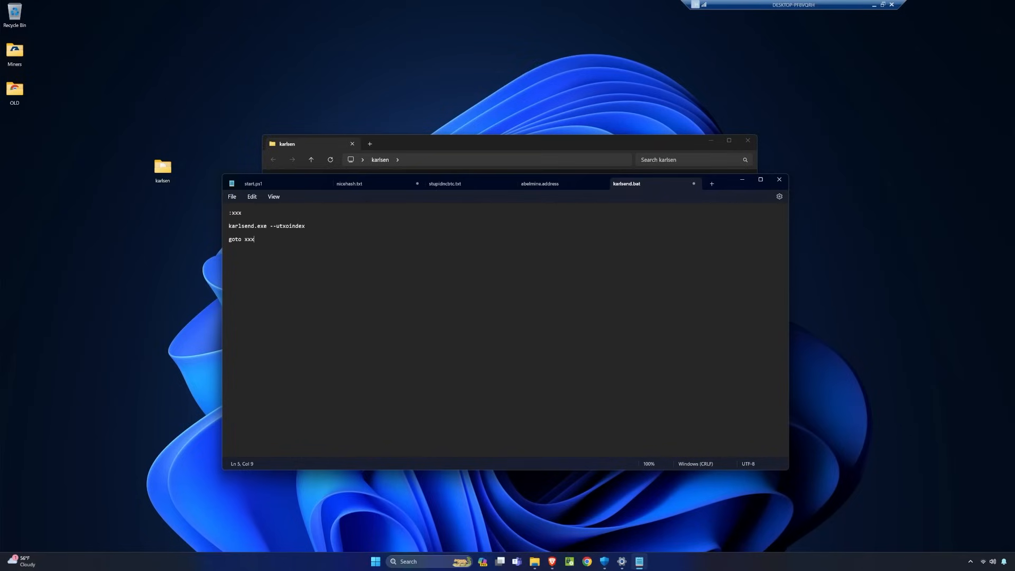
Write the ':xxx', 'karlsend.exe --utxoindex', 'goto xxx' loop into karlsend.bat and save.
{"action": "double_click", "coordinate": [286, 226]}
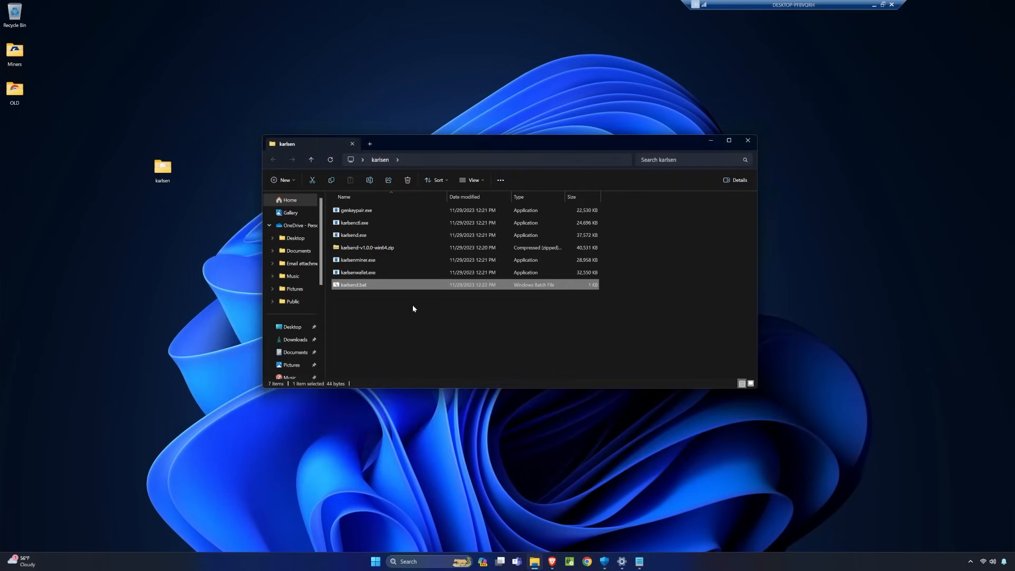
{"action": "mouse_move", "coordinate": [353, 285]}
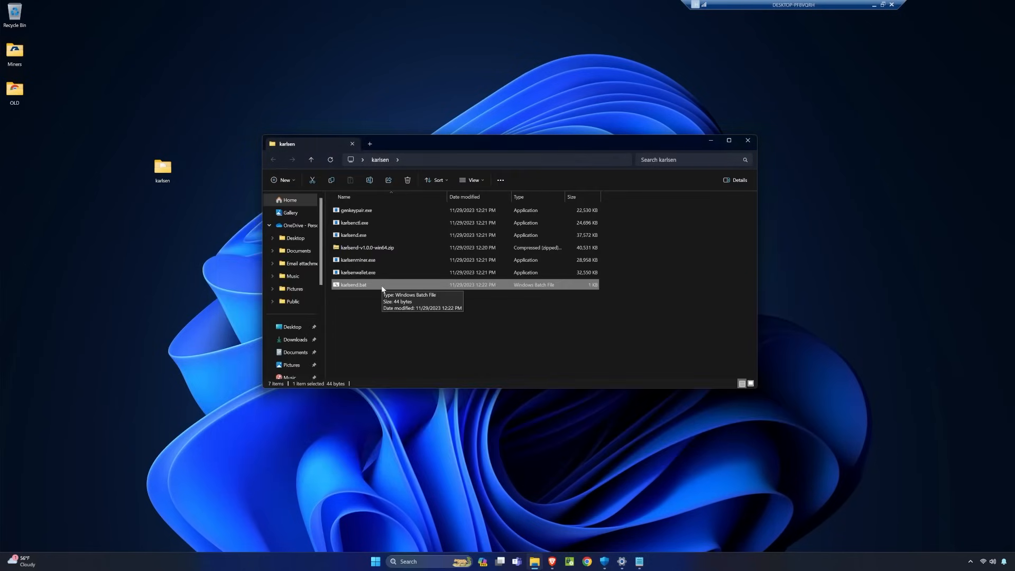
Run karlsend.bat and allow karlsend through the Windows firewall prompt.
{"action": "double_click", "coordinate": [352, 285]}
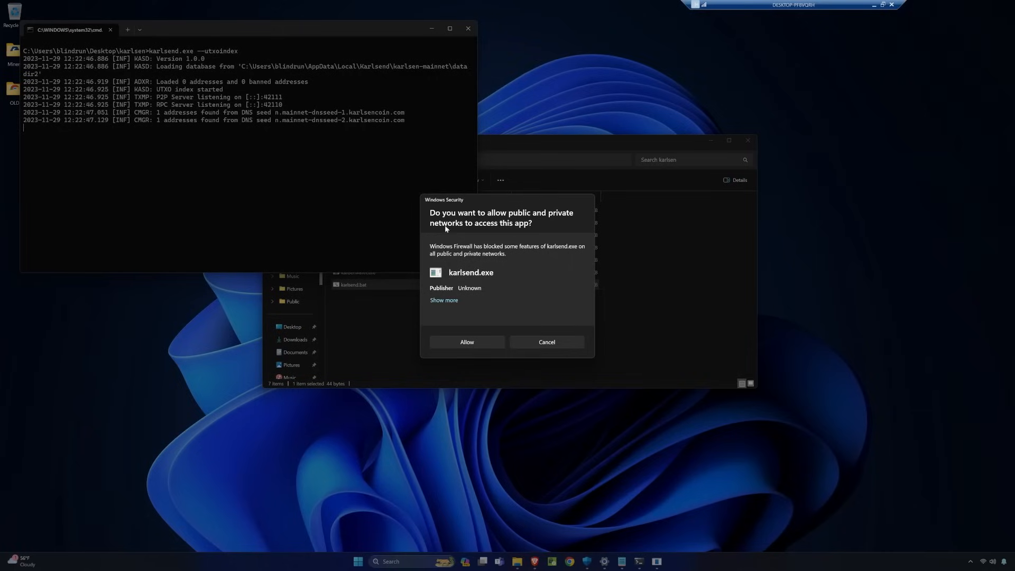
{"action": "mouse_move", "coordinate": [471, 342]}
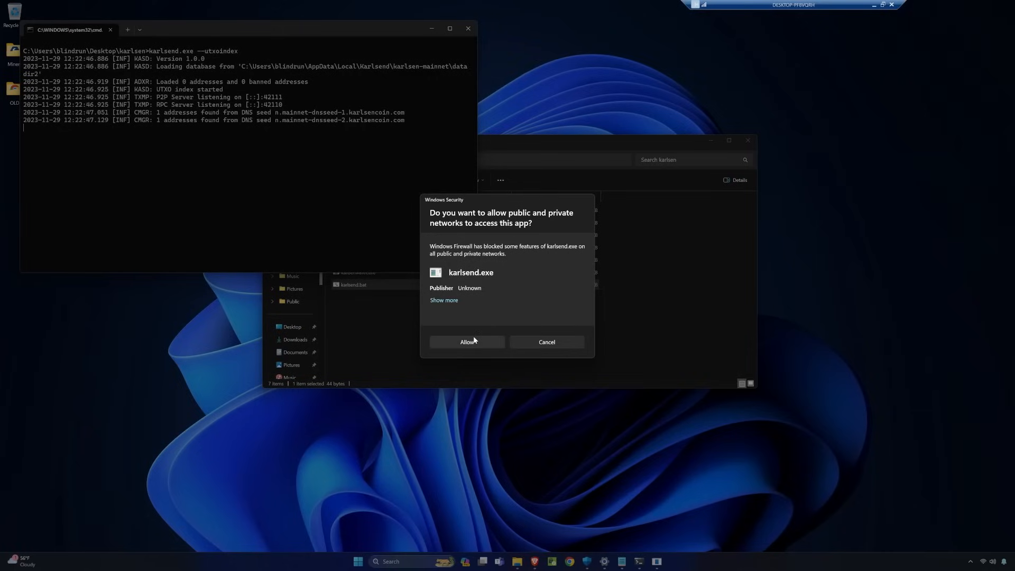
{"action": "left_click", "coordinate": [466, 342]}
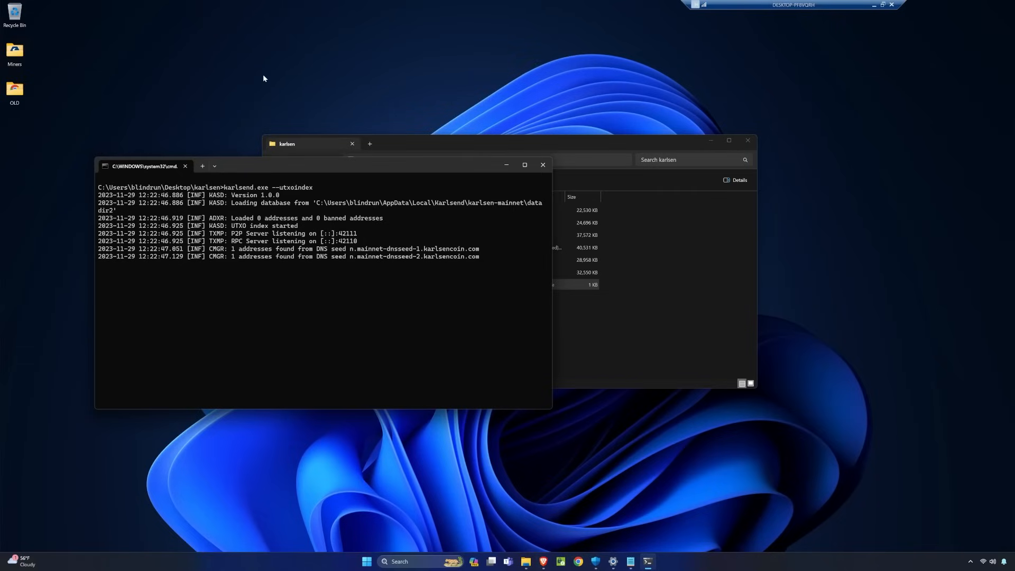
{"action": "mouse_move", "coordinate": [545, 127]}
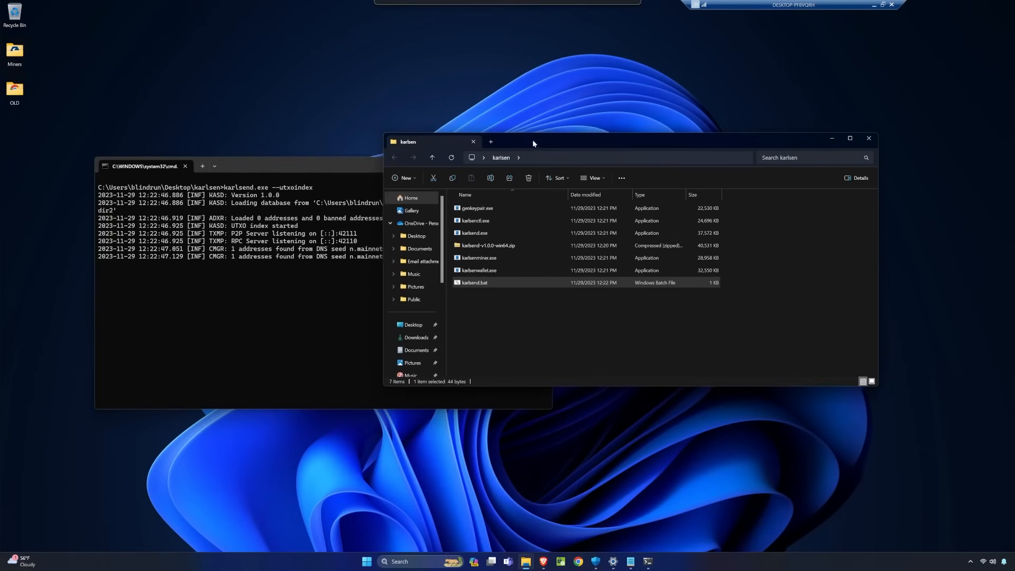
In a second Command Prompt tab, cd to C:\Users\blindrun\Desktop\karlsen and run dir.
{"action": "left_click", "coordinate": [582, 158]}
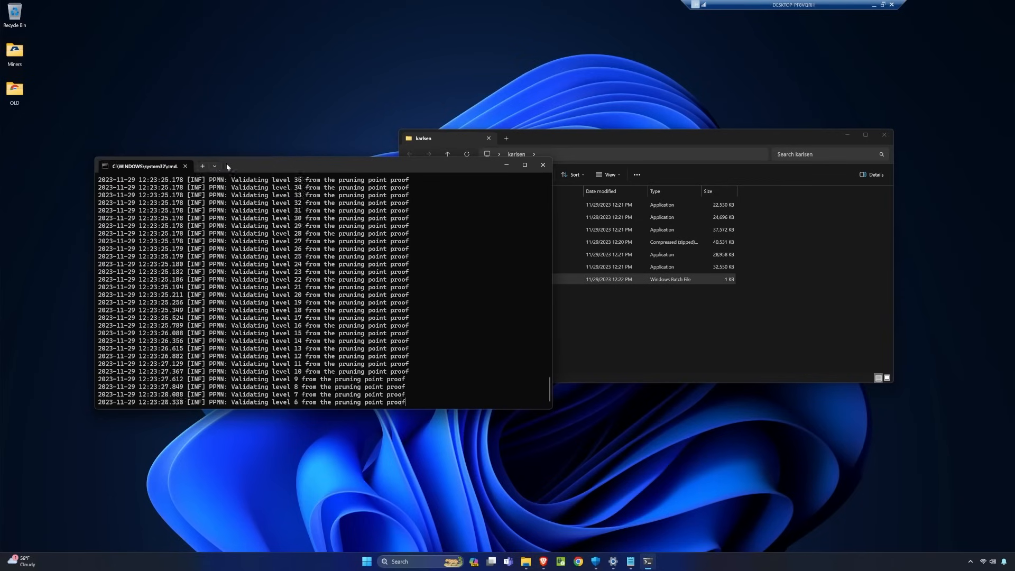
{"action": "left_click", "coordinate": [202, 166]}
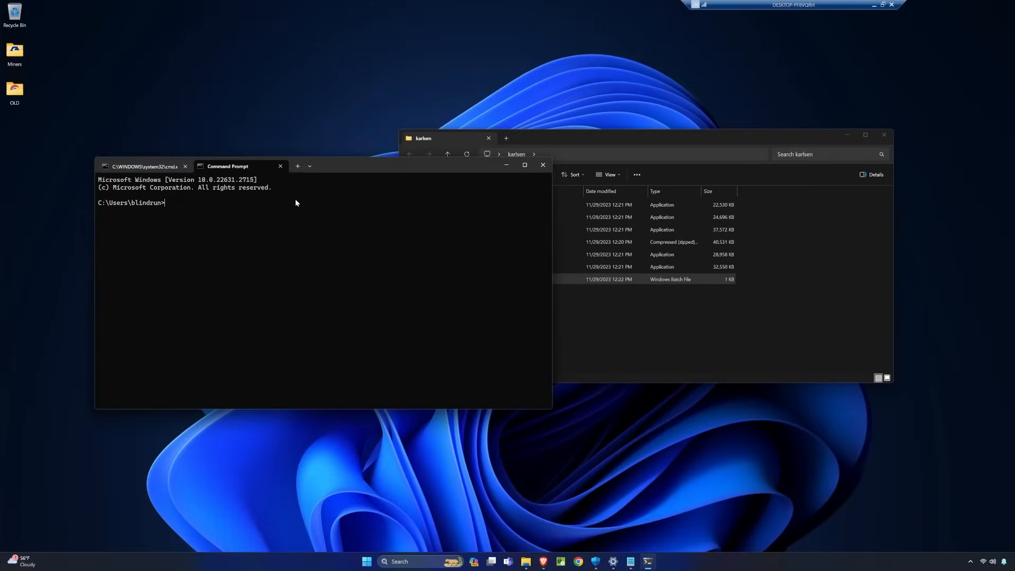
{"action": "type", "text": "cd C:\\Users\\blindrun\\Desktop\\karlsen"}
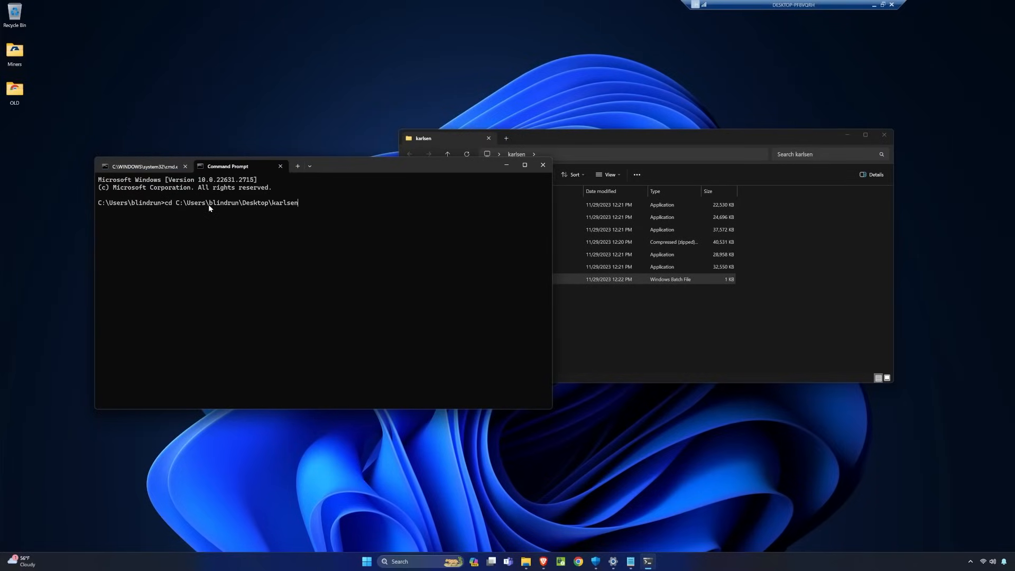
{"action": "mouse_move", "coordinate": [298, 230]}
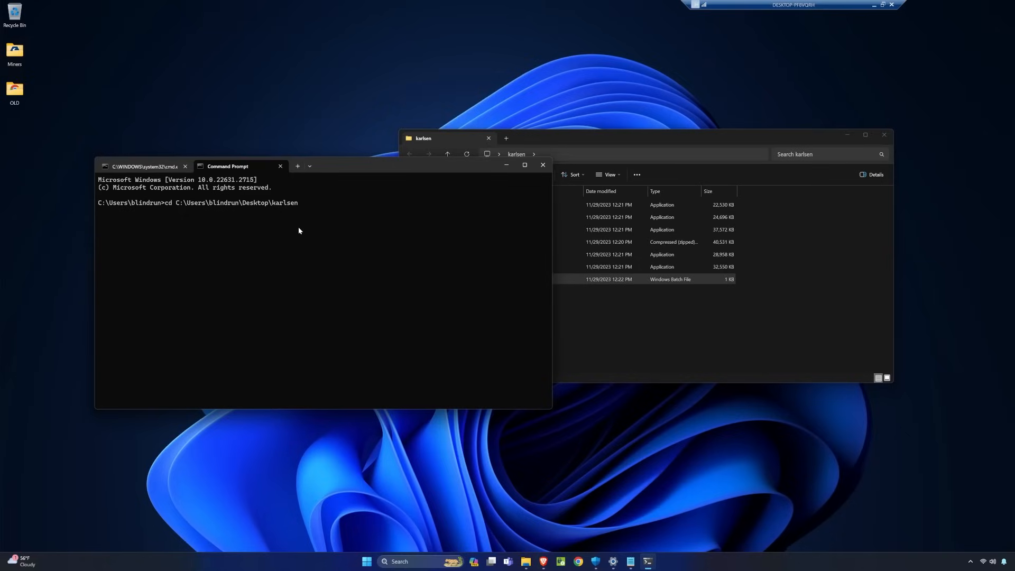
{"action": "key", "text": "Return"}
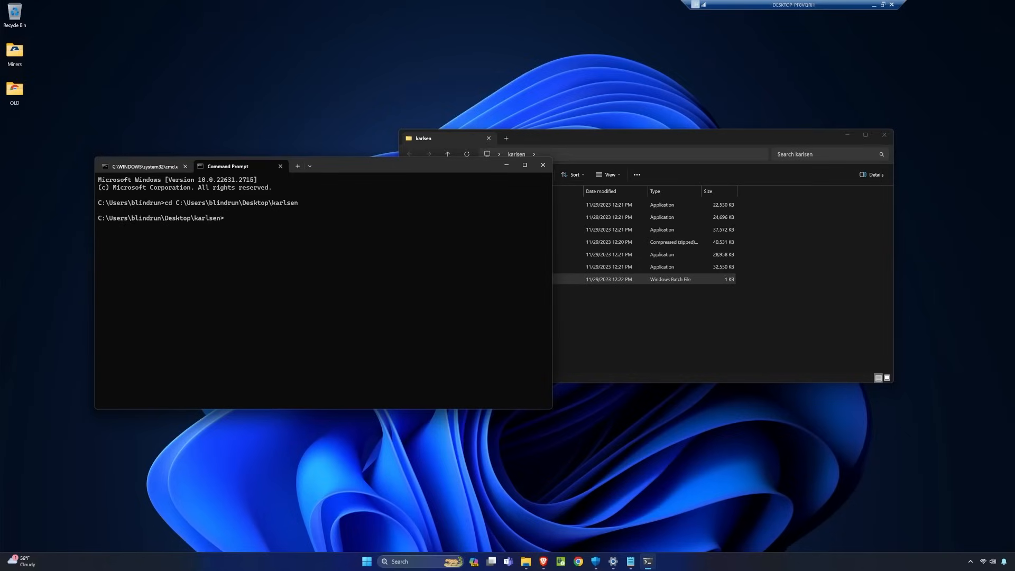
{"action": "type", "text": "dir"}
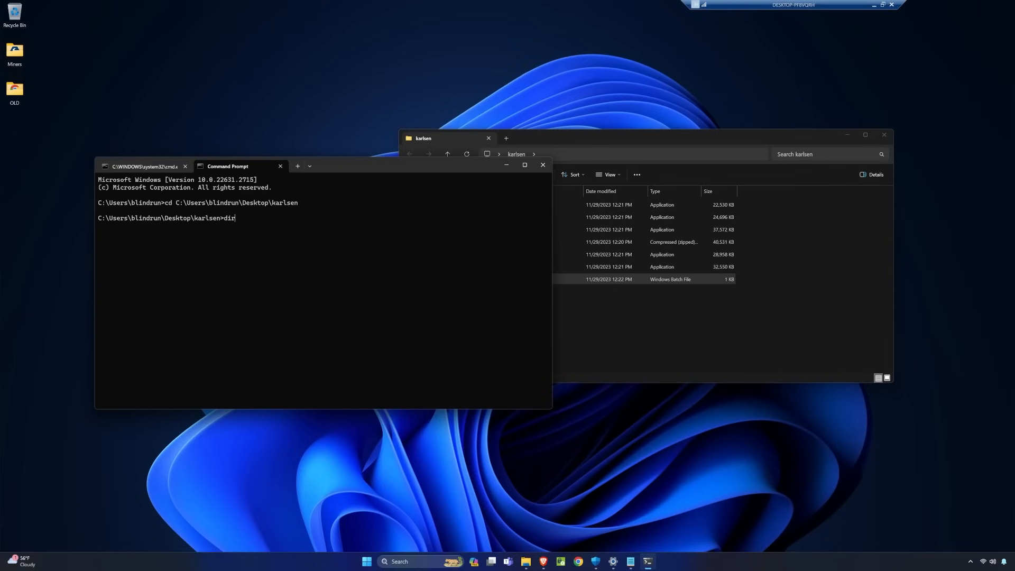
{"action": "key", "text": "Return"}
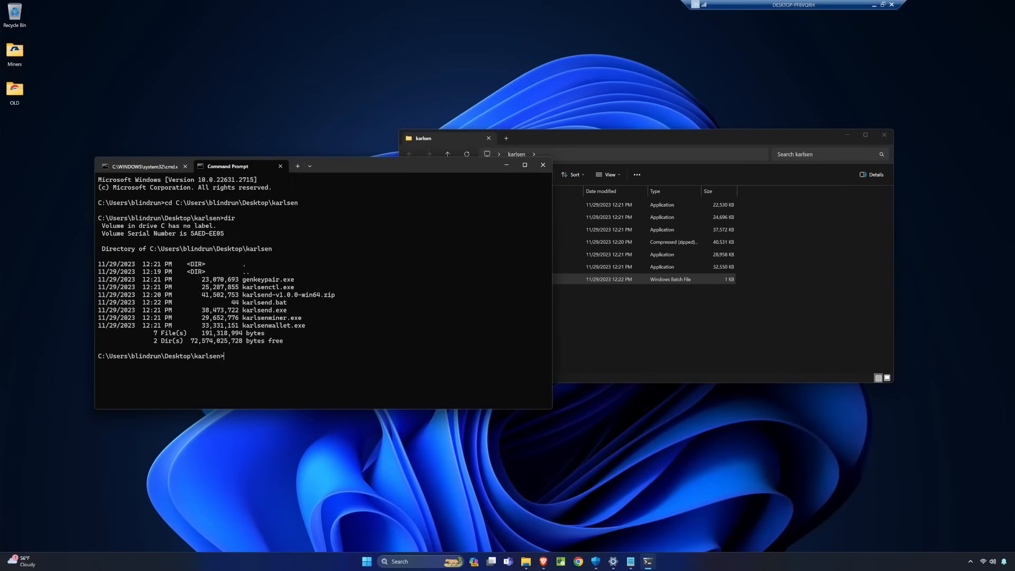
{"action": "mouse_move", "coordinate": [280, 345]}
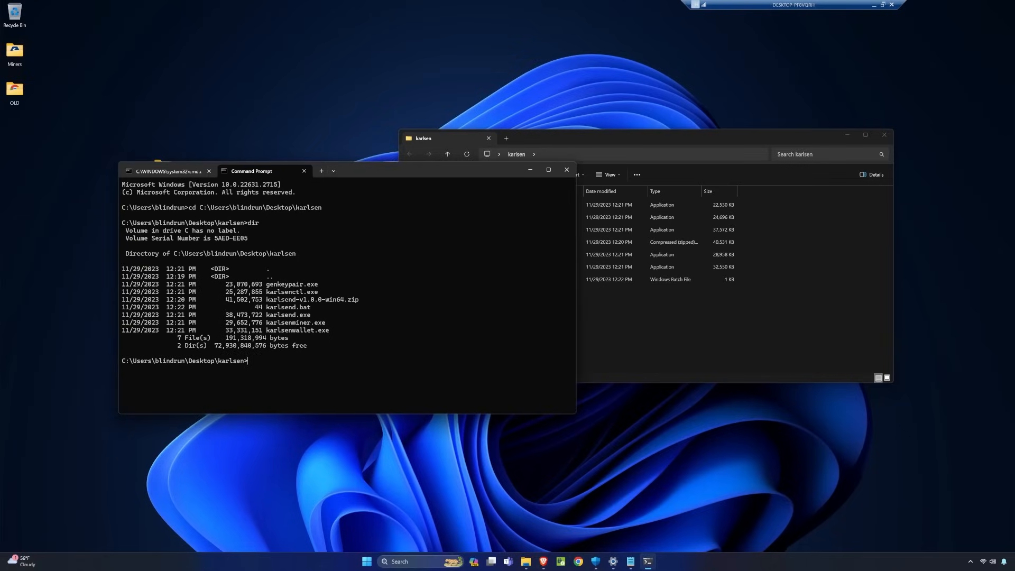
{"action": "mouse_move", "coordinate": [404, 238]}
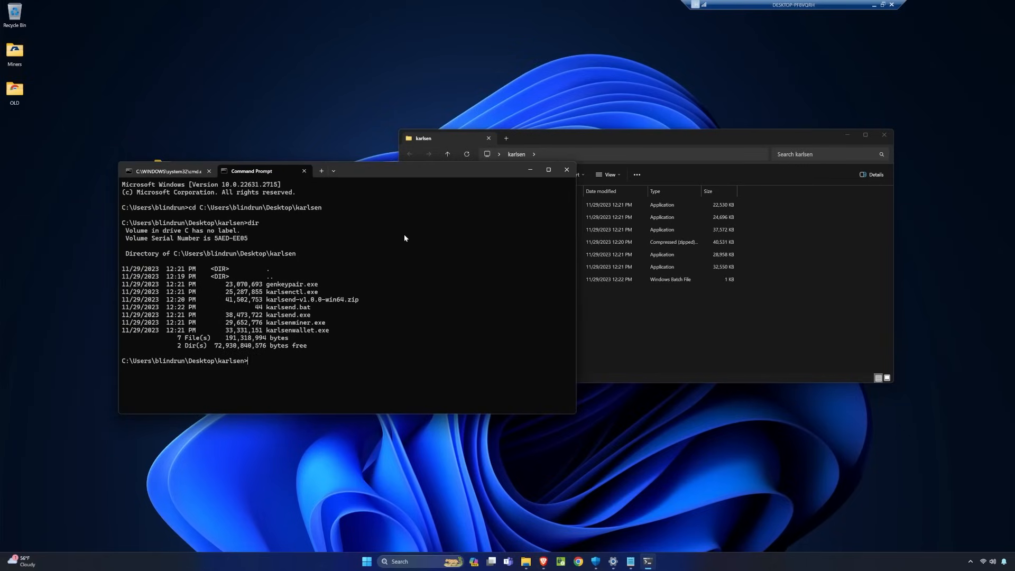
Run karlsenwallet.exe create and set a password protecting the keys.json key file.
{"action": "type", "text": "karlsenwallet"}
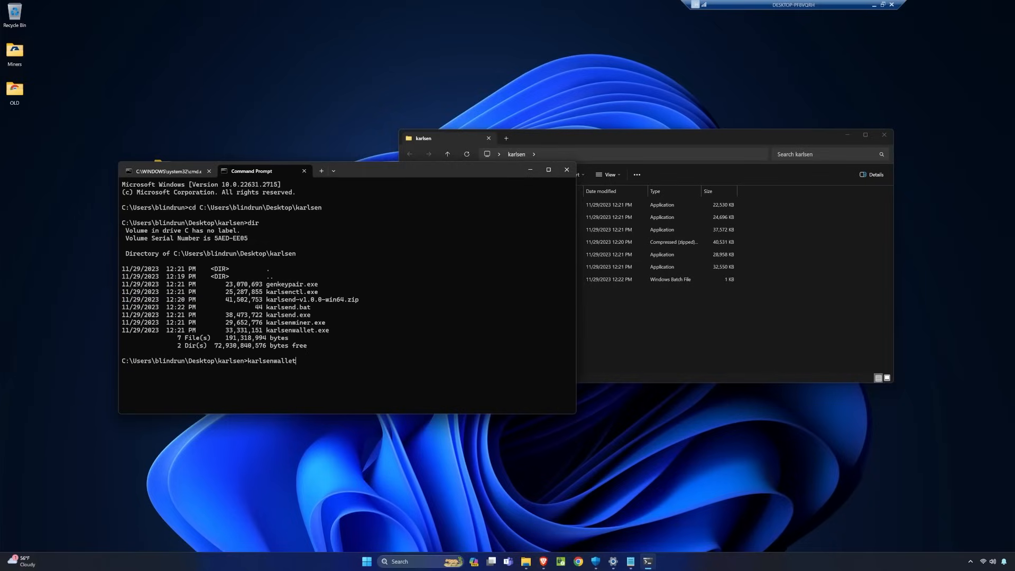
{"action": "type", "text": ".exe"}
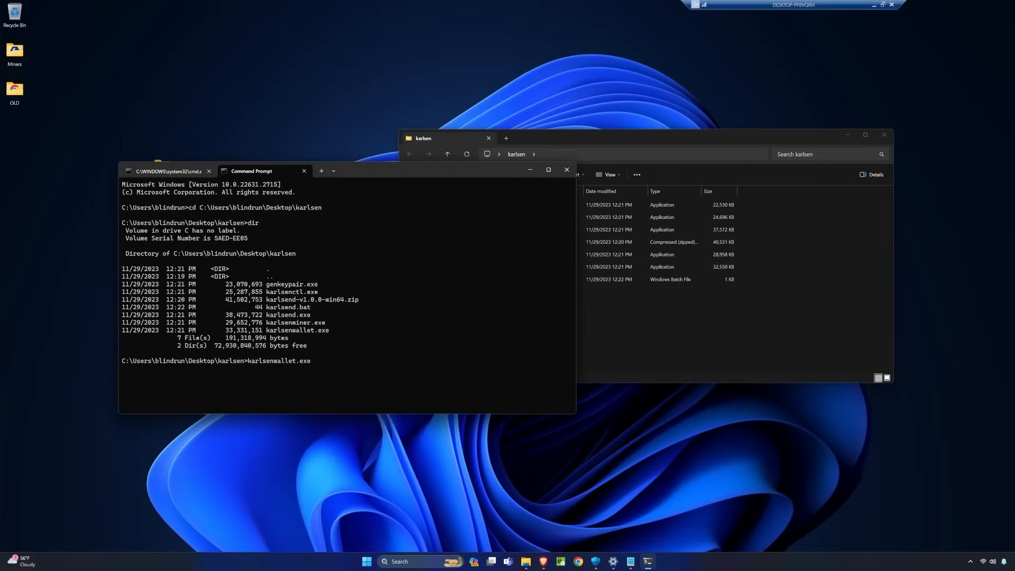
{"action": "type", "text": "creat"}
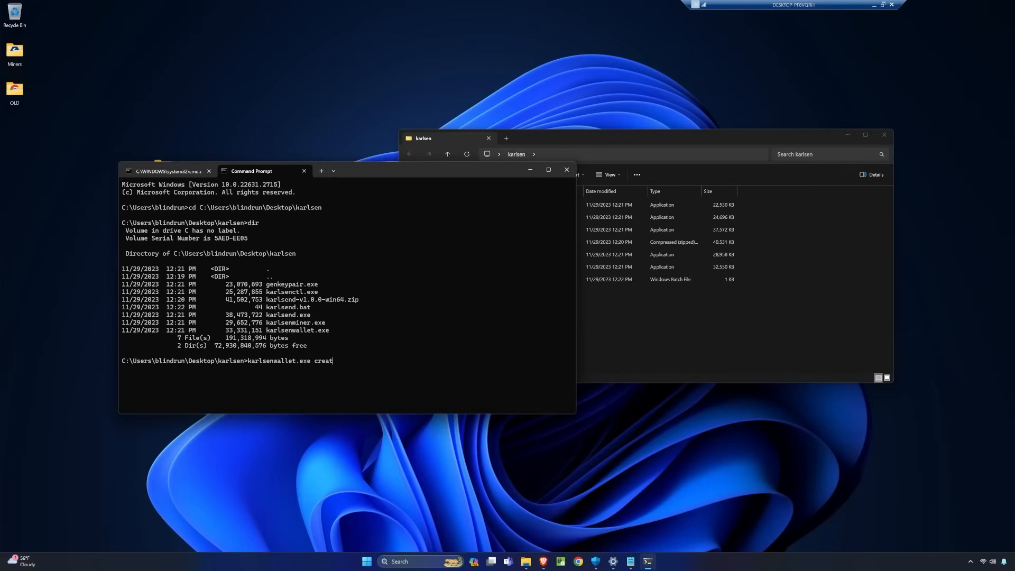
{"action": "key", "text": "Return"}
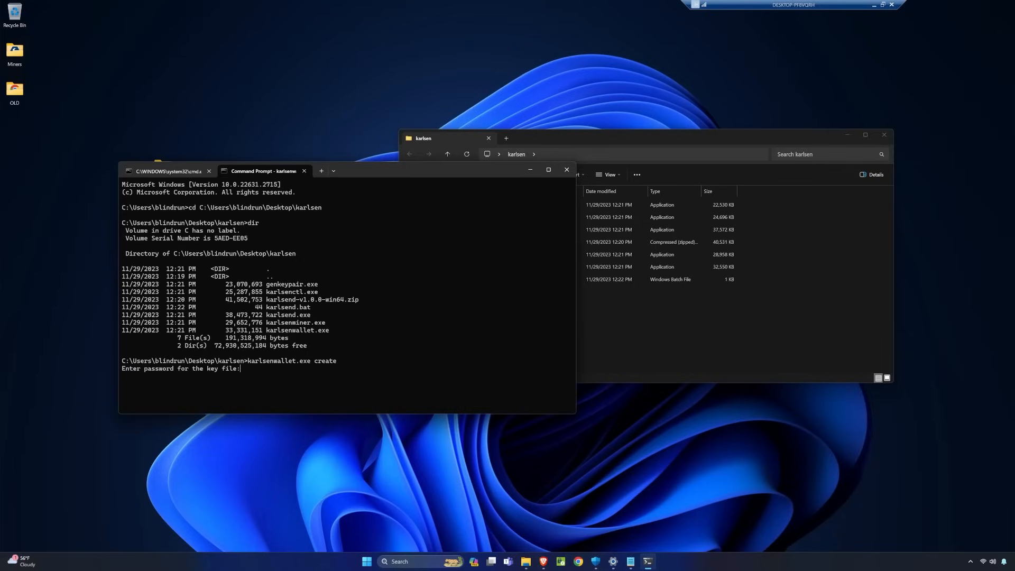
{"action": "key", "text": "Return"}
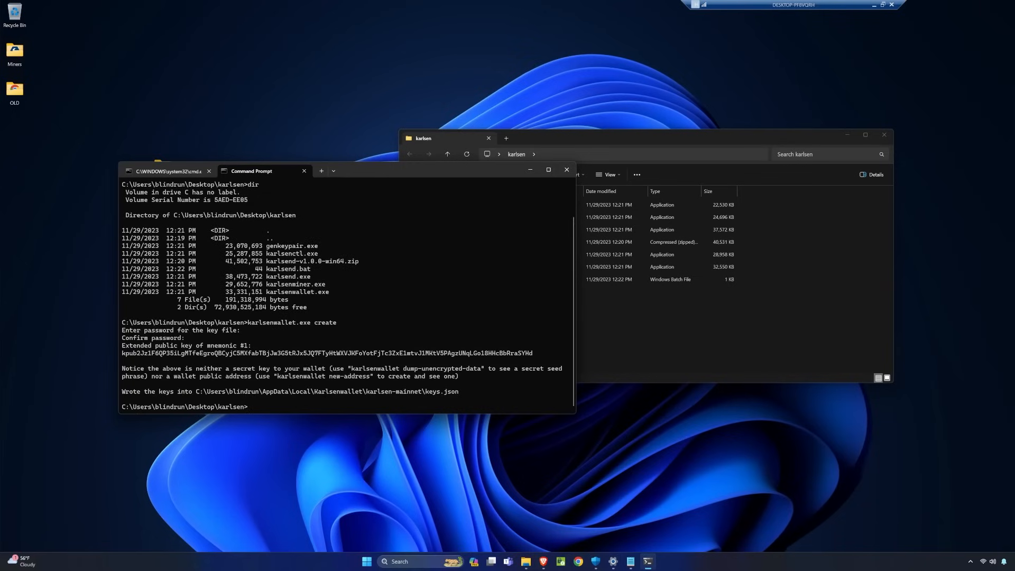
{"action": "mouse_move", "coordinate": [320, 350]}
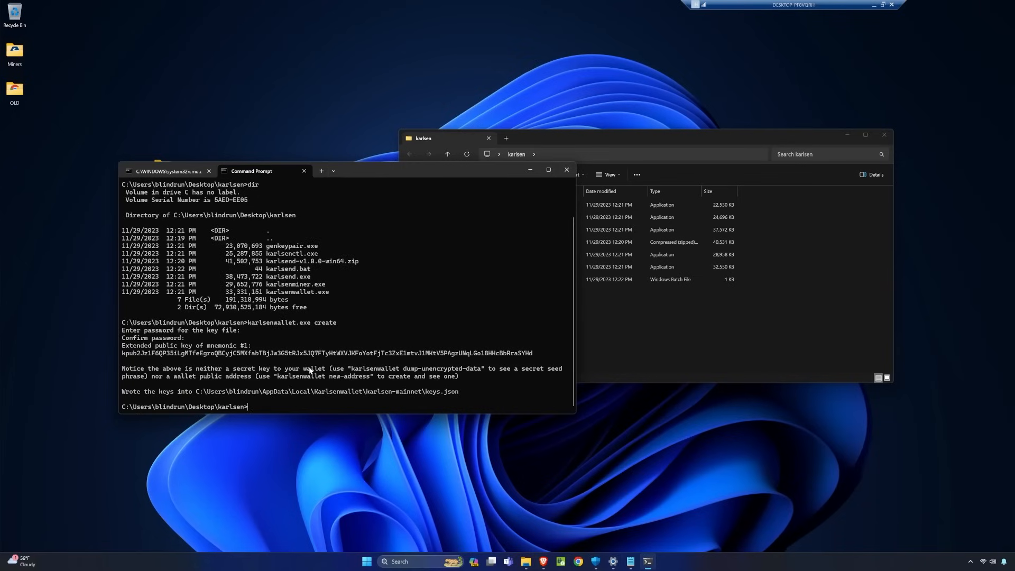
{"action": "mouse_move", "coordinate": [257, 375]}
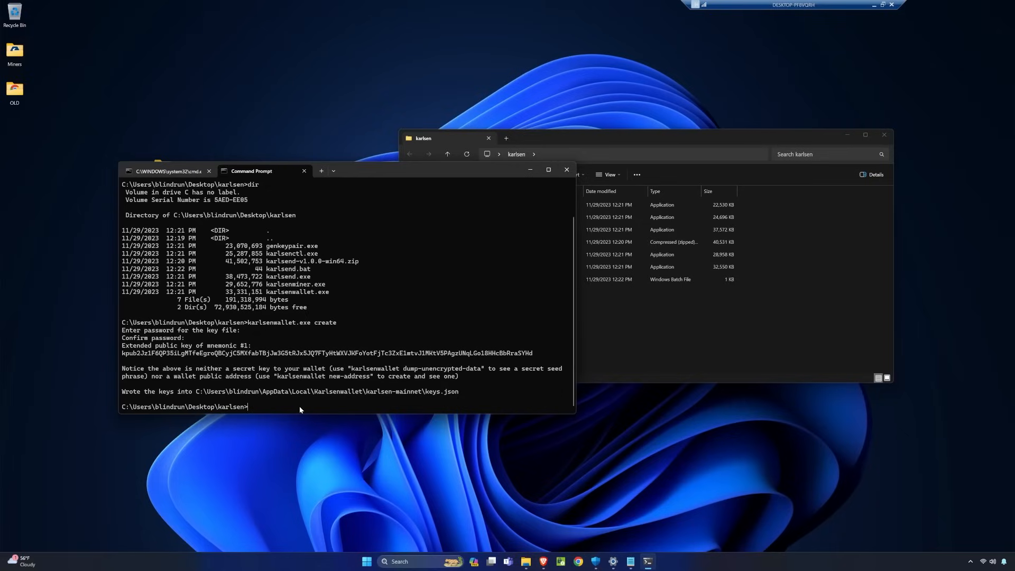
Enter the karlsenwallet dump-unencrypted-data command at the prompt.
{"action": "type", "text": "karlsenwallet dump-unencrypted-data"}
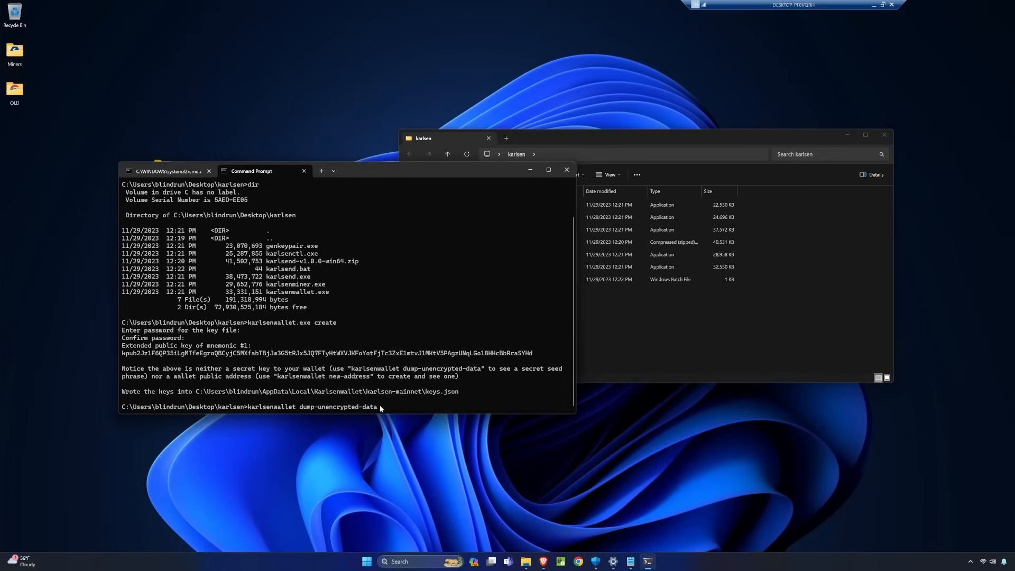
{"action": "mouse_move", "coordinate": [298, 420]}
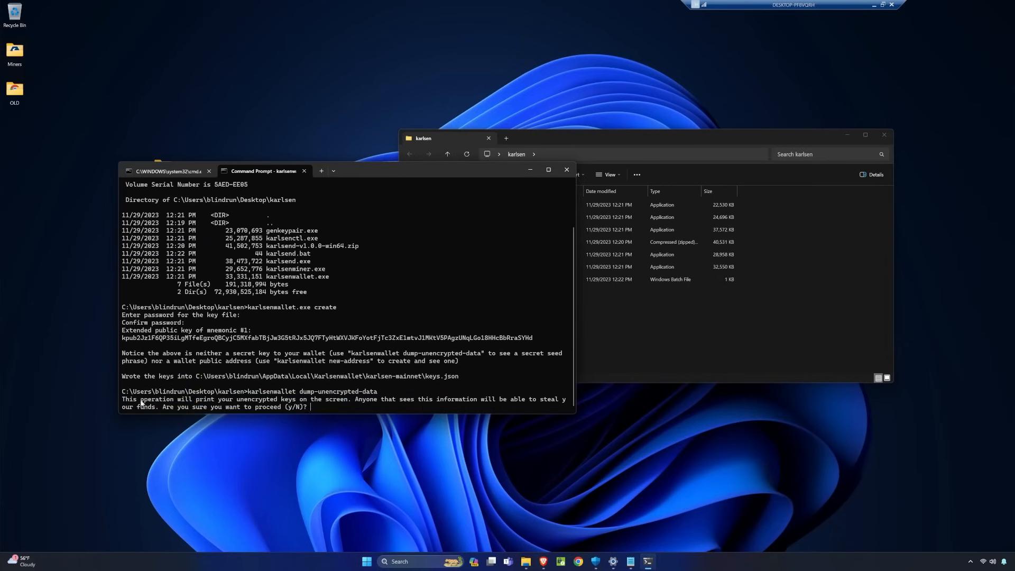
{"action": "mouse_move", "coordinate": [365, 401]}
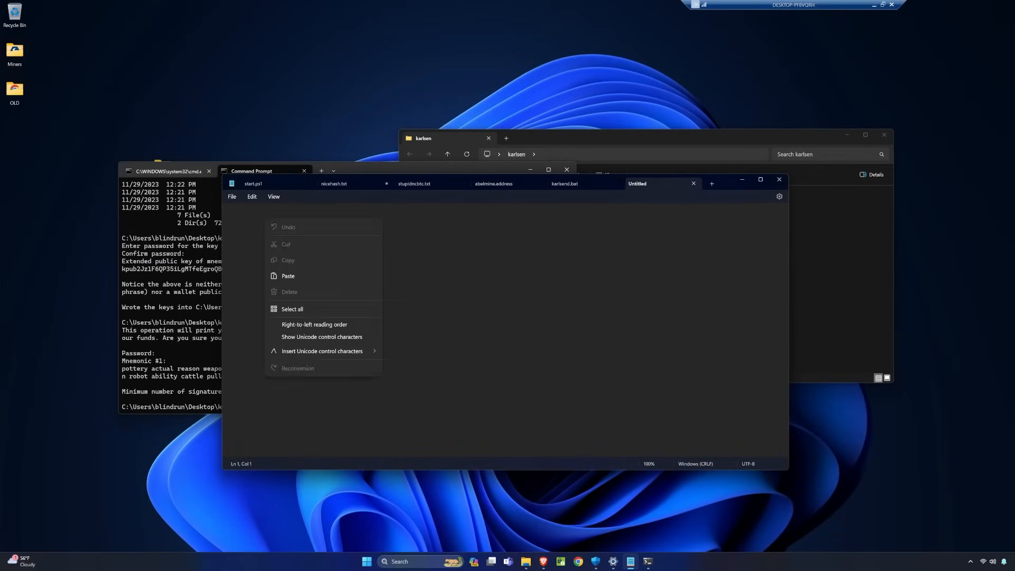
Paste the mnemonic into Notepad and save it as seedphrase.txt in Desktop\karlsen.
{"action": "left_click", "coordinate": [232, 196]}
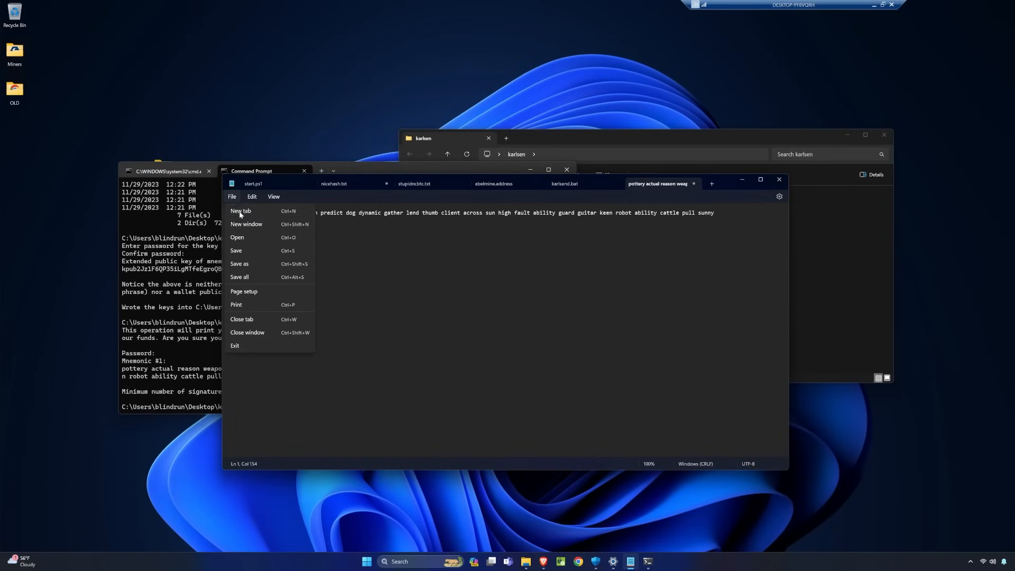
{"action": "left_click", "coordinate": [239, 264]}
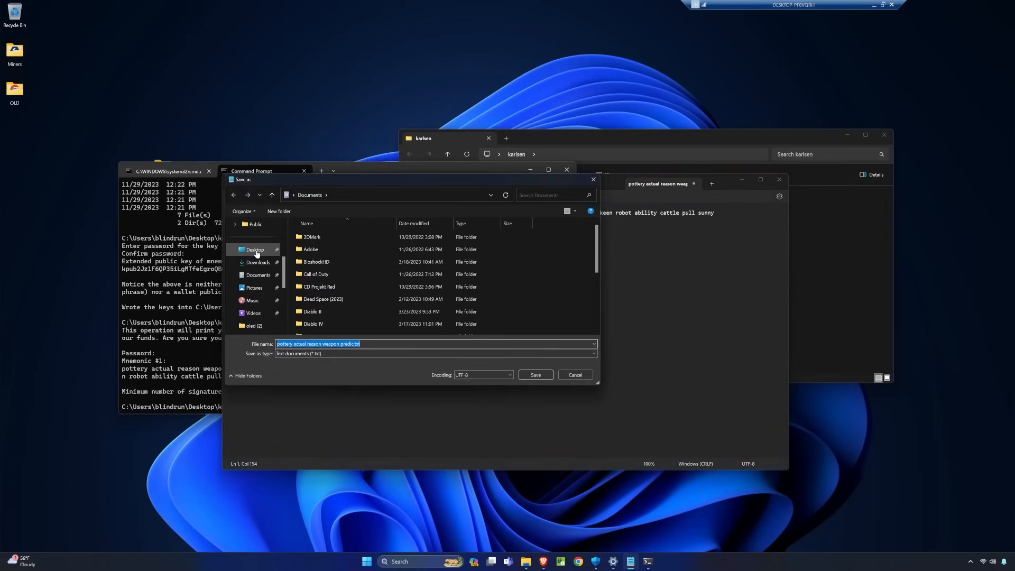
{"action": "left_click", "coordinate": [254, 250]}
{"action": "type", "text": "seedphrase"}
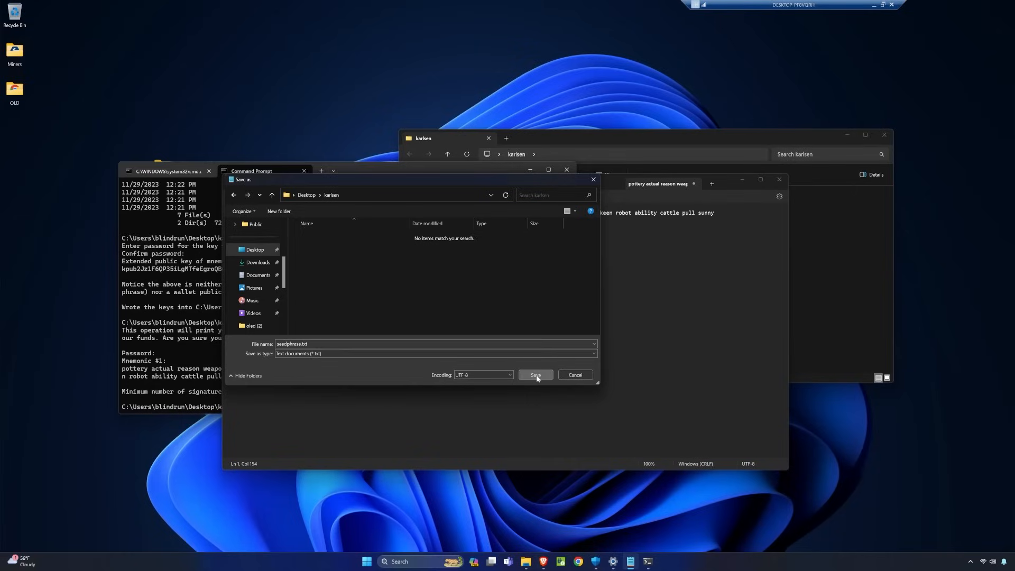
{"action": "left_click", "coordinate": [535, 375]}
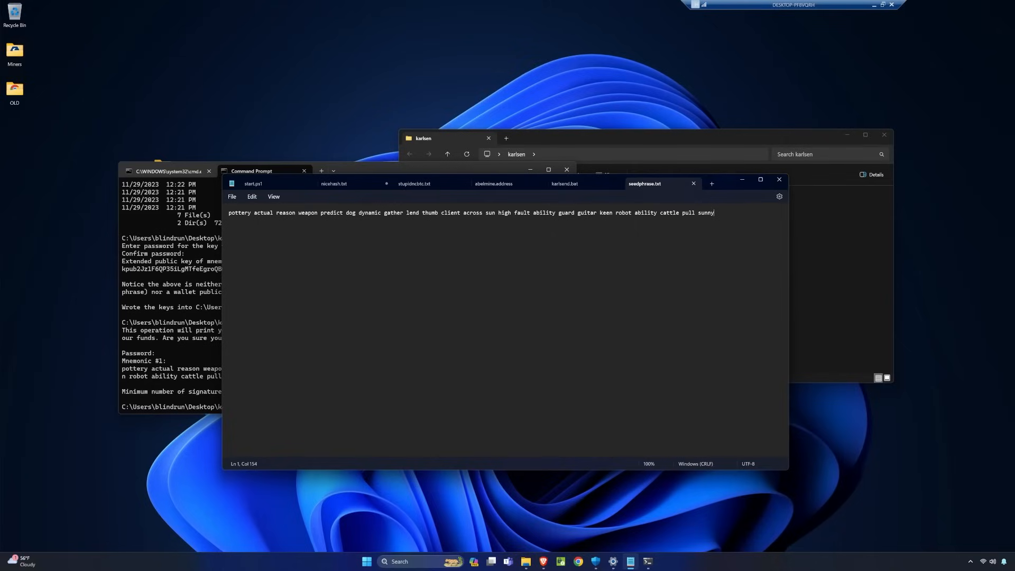
{"action": "mouse_move", "coordinate": [635, 167]}
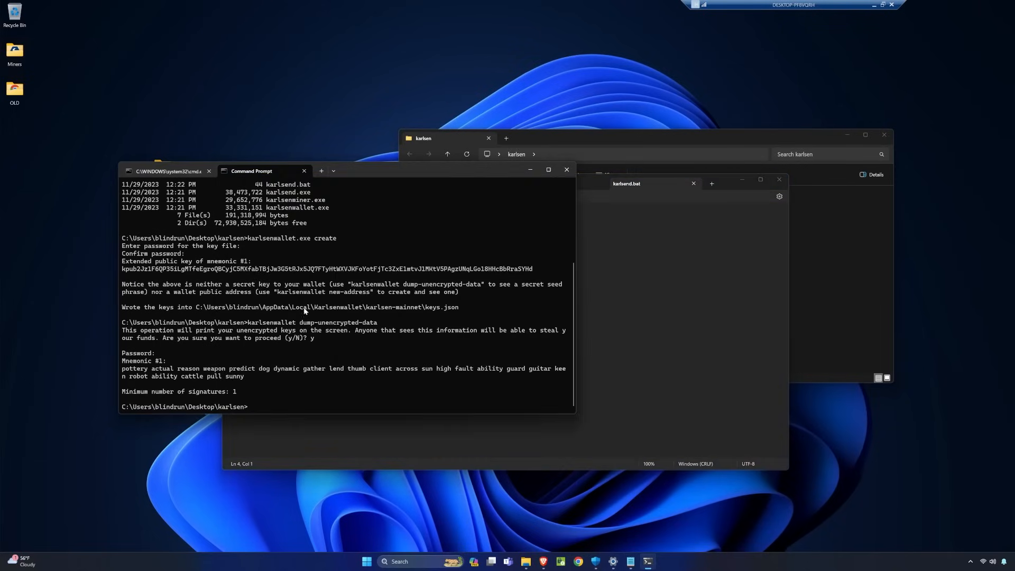
{"action": "left_click", "coordinate": [334, 170]}
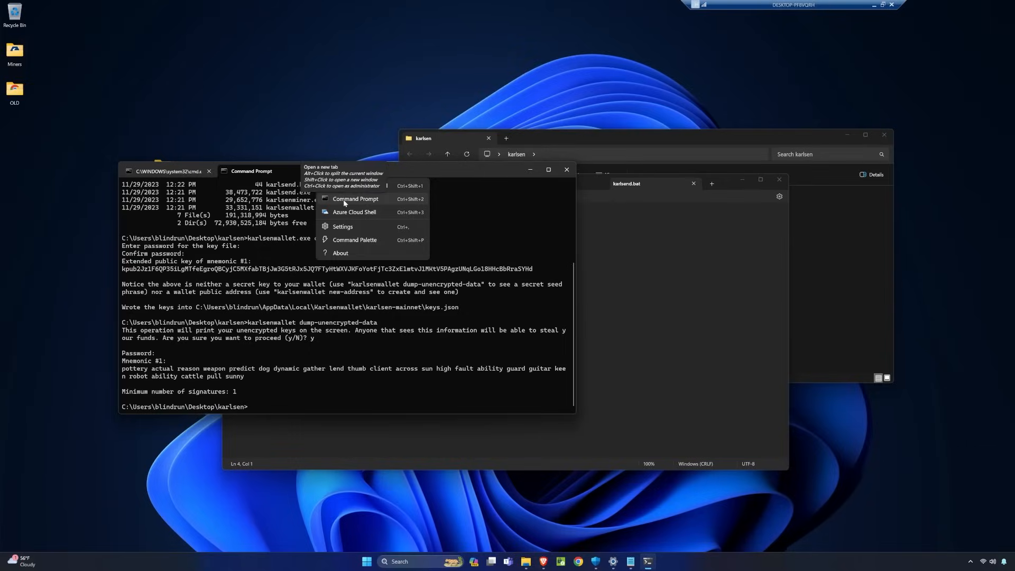
Open a new Command Prompt tab in C:\Users\blindrun\Desktop\karlsen.
{"action": "left_click", "coordinate": [356, 199]}
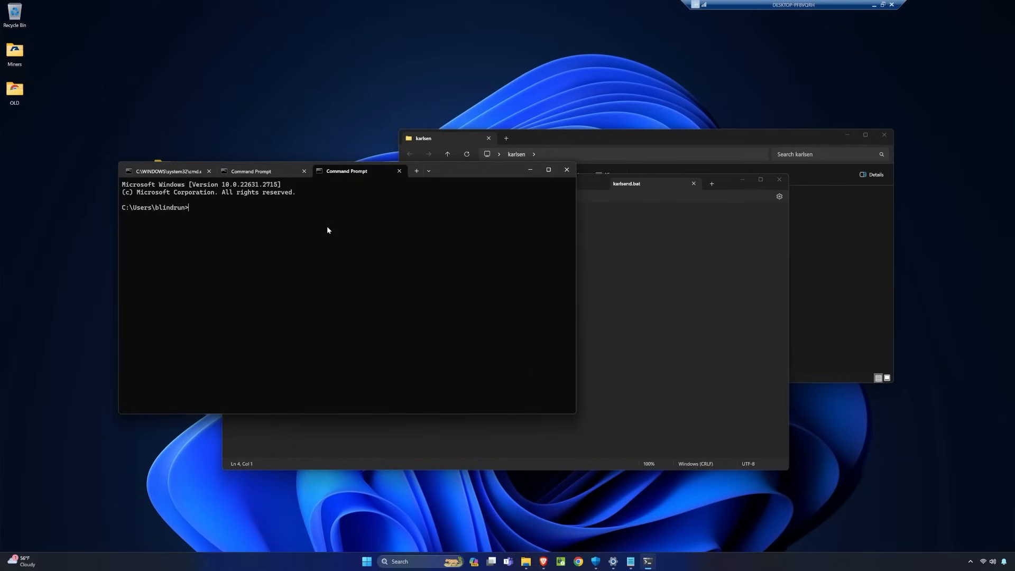
{"action": "left_click", "coordinate": [525, 154]}
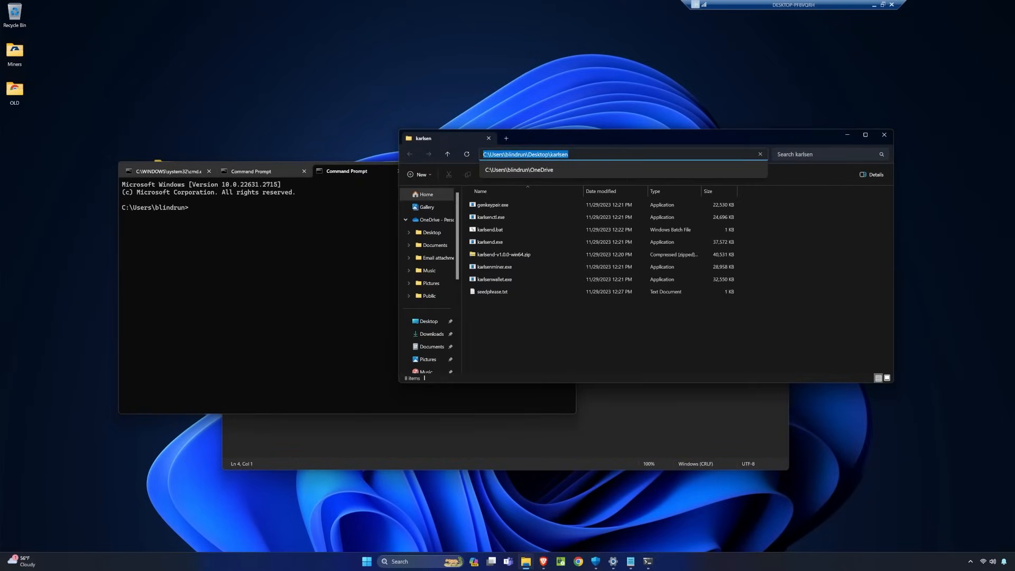
{"action": "left_click", "coordinate": [275, 223]}
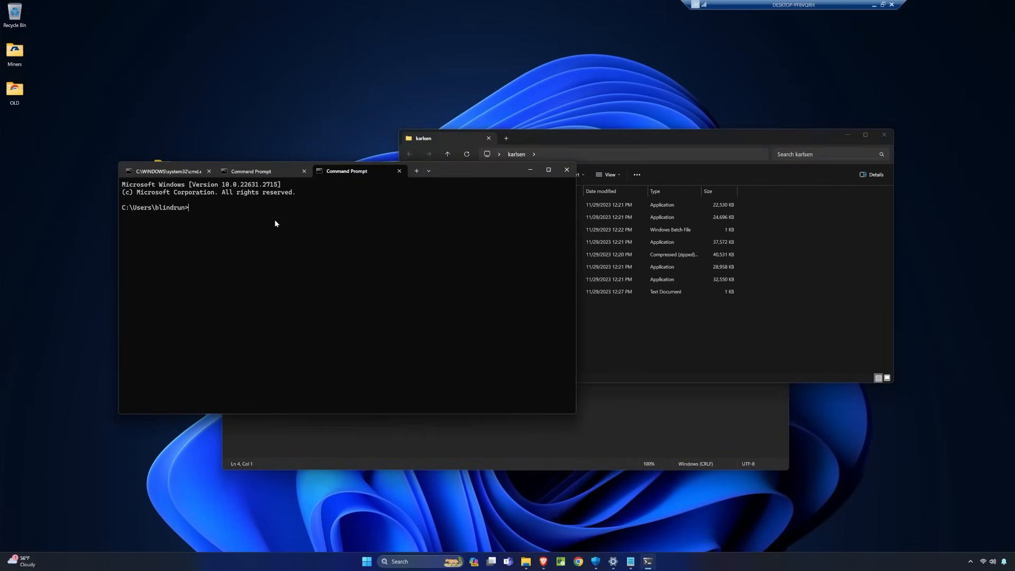
{"action": "type", "text": "cd C:\\Users\\blindrun\\Desktop\\karlsen"}
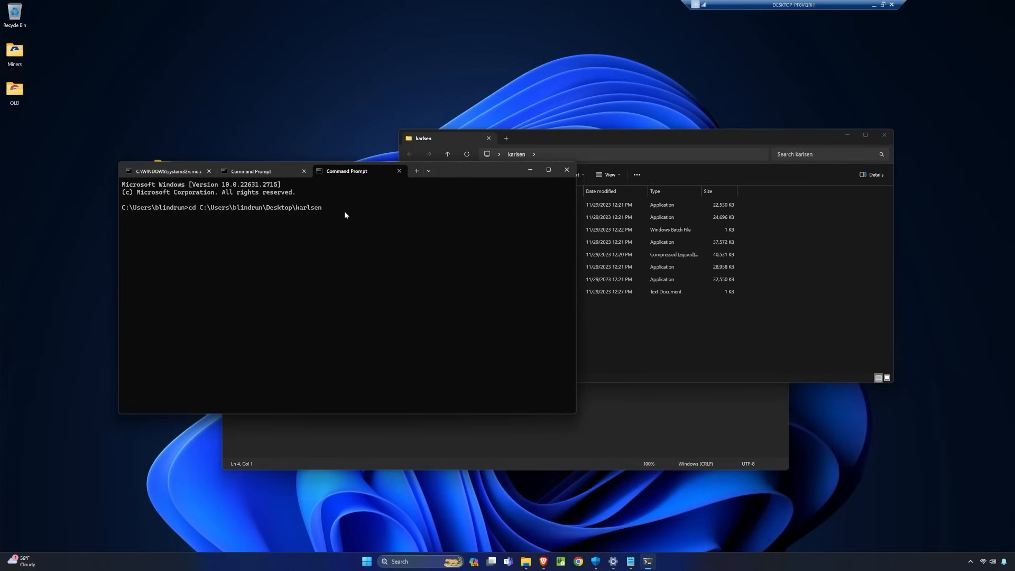
{"action": "key", "text": "Return"}
{"action": "type", "text": "dir"}
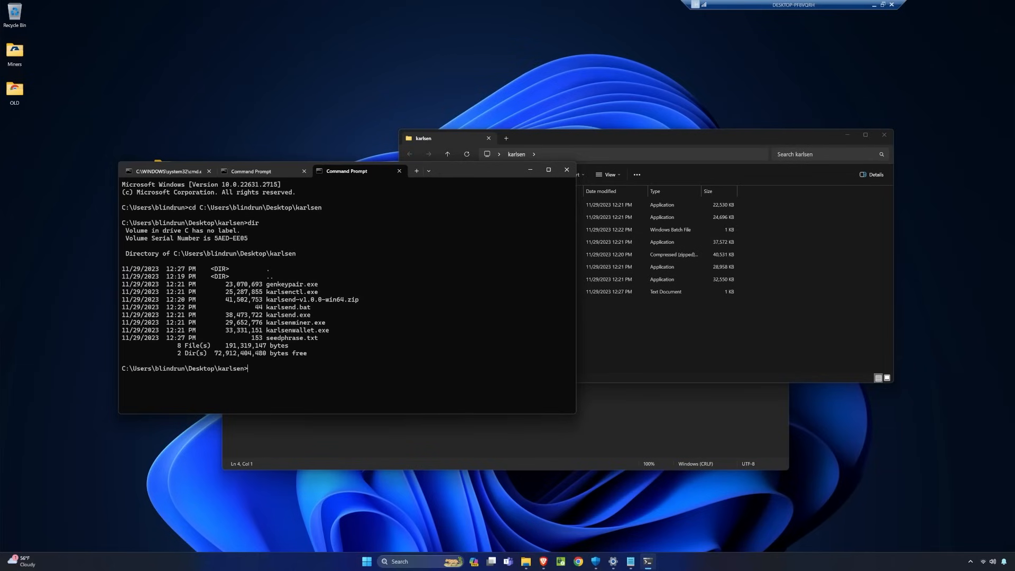
{"action": "mouse_move", "coordinate": [274, 338]}
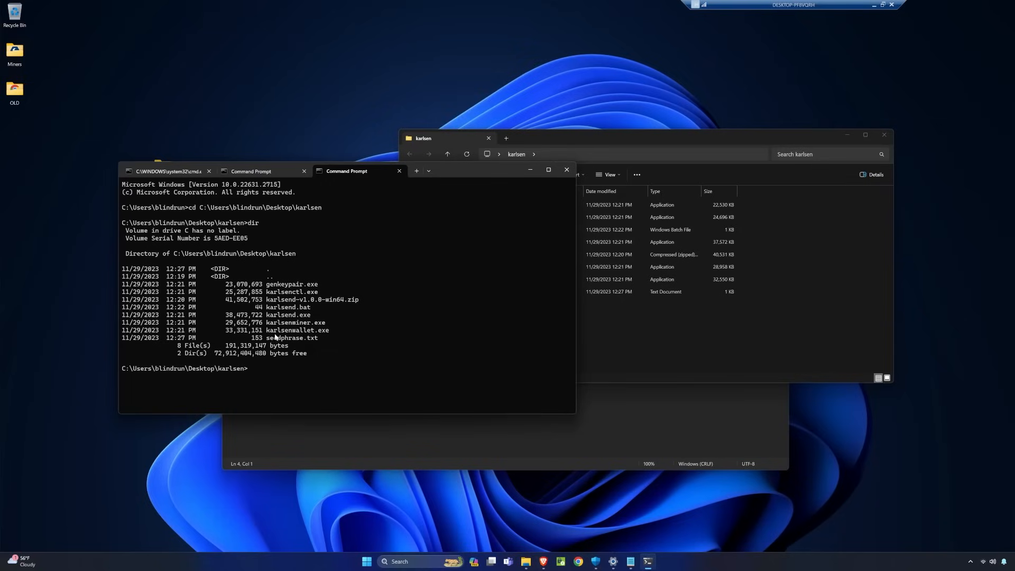
Launch the wallet daemon with karlsenwallet.exe start.
{"action": "double_click", "coordinate": [291, 330]}
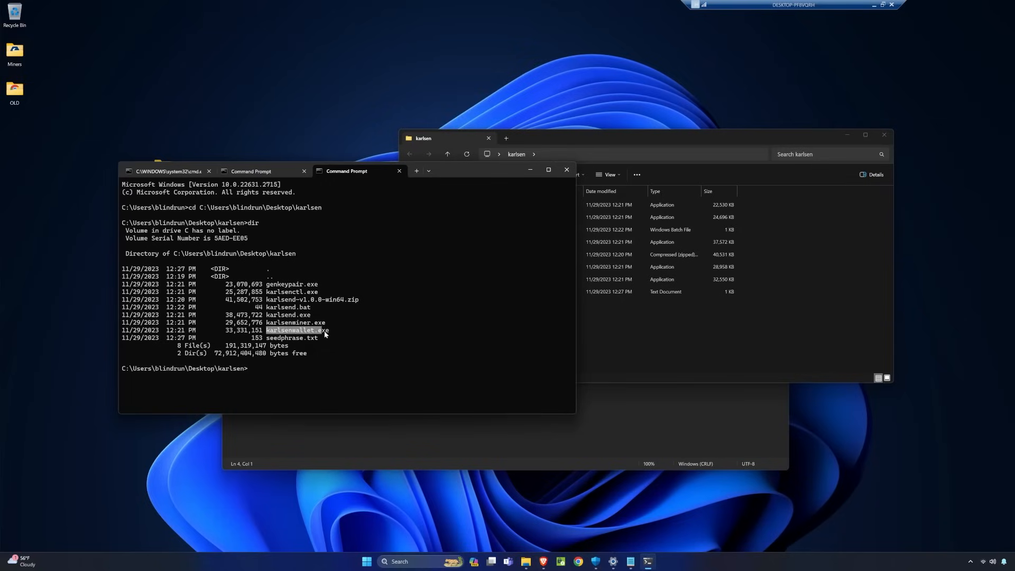
{"action": "type", "text": "karlsenwallet.exe"}
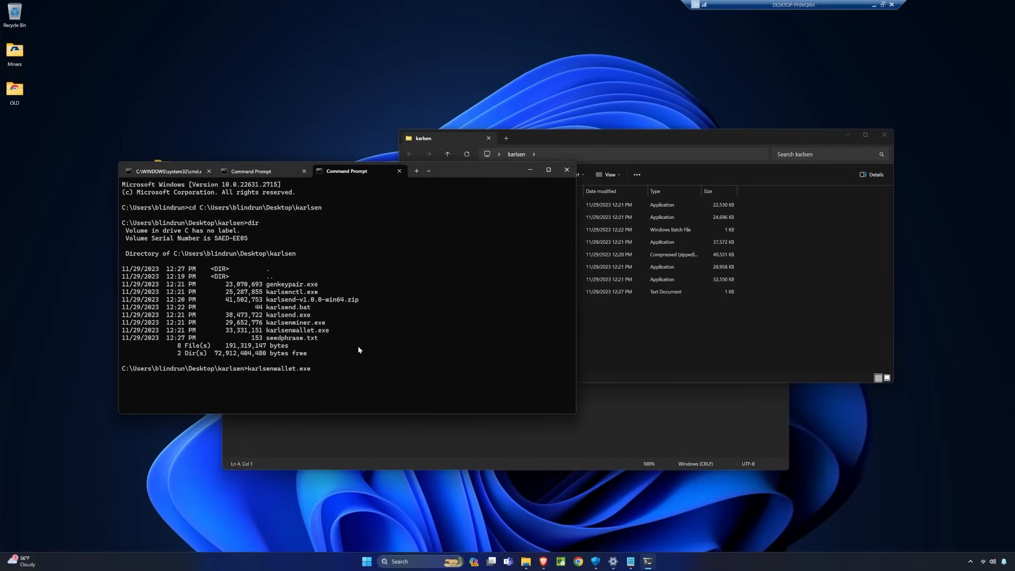
{"action": "type", "text": "start"}
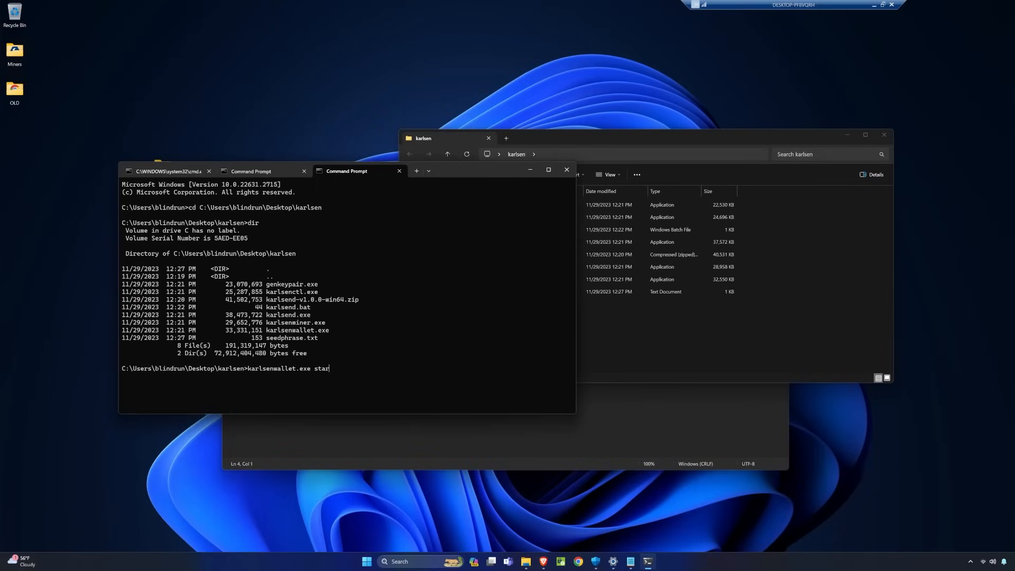
{"action": "key", "text": "Return"}
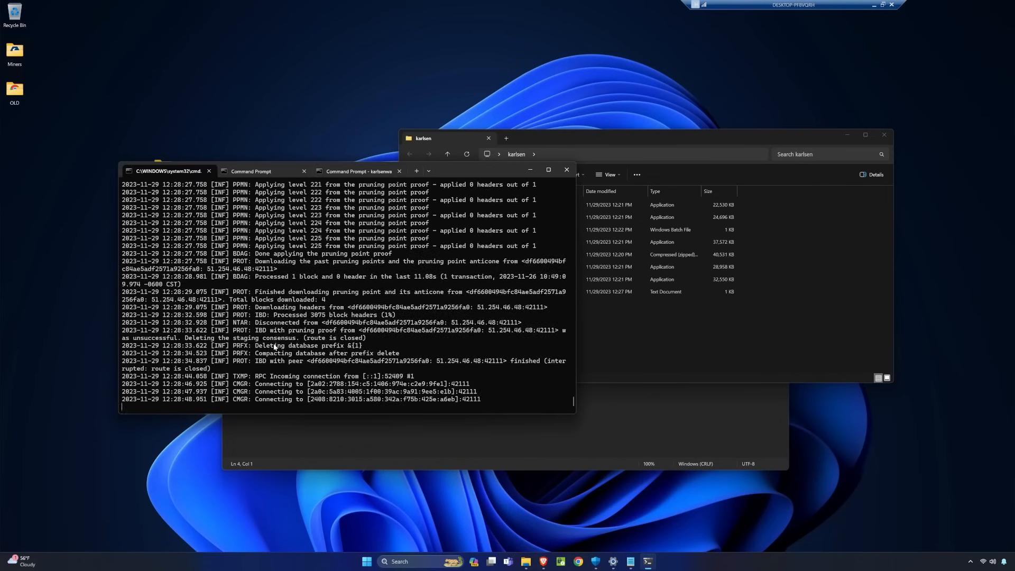
Switch to the first tab to view the karlsend node log and RPC connection.
{"action": "left_click", "coordinate": [358, 171]}
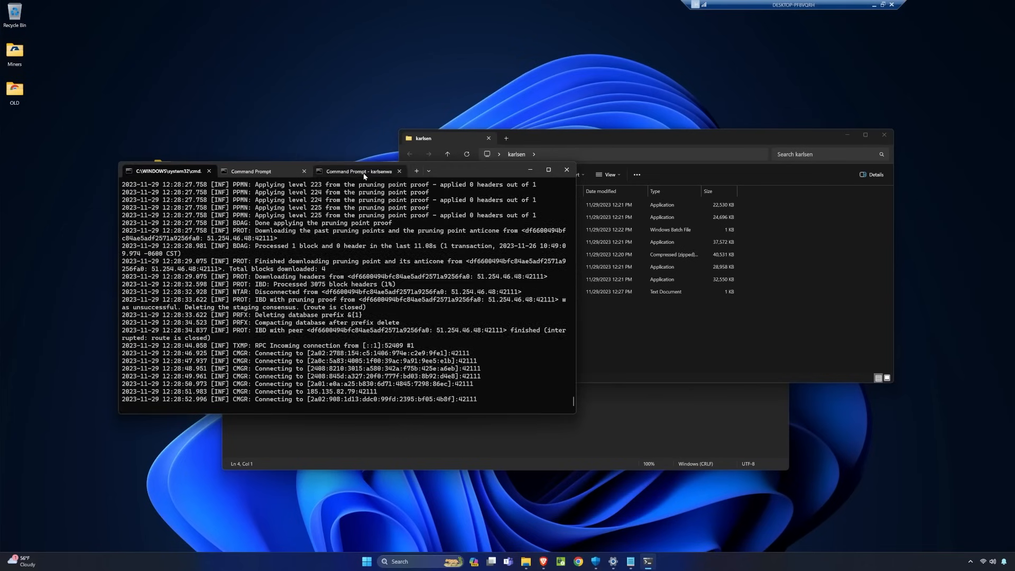
{"action": "left_click", "coordinate": [359, 171]}
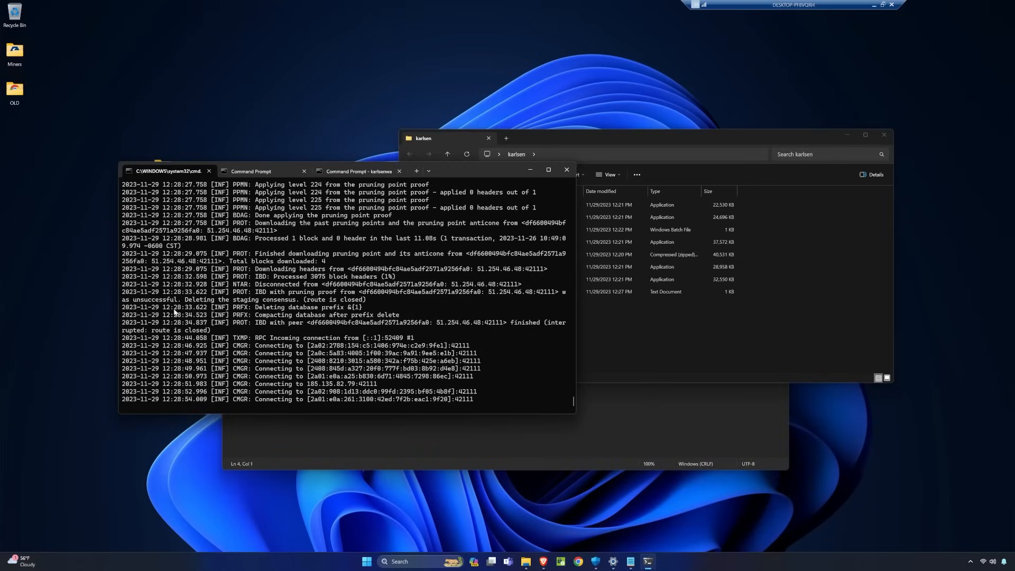
{"action": "mouse_move", "coordinate": [355, 279]}
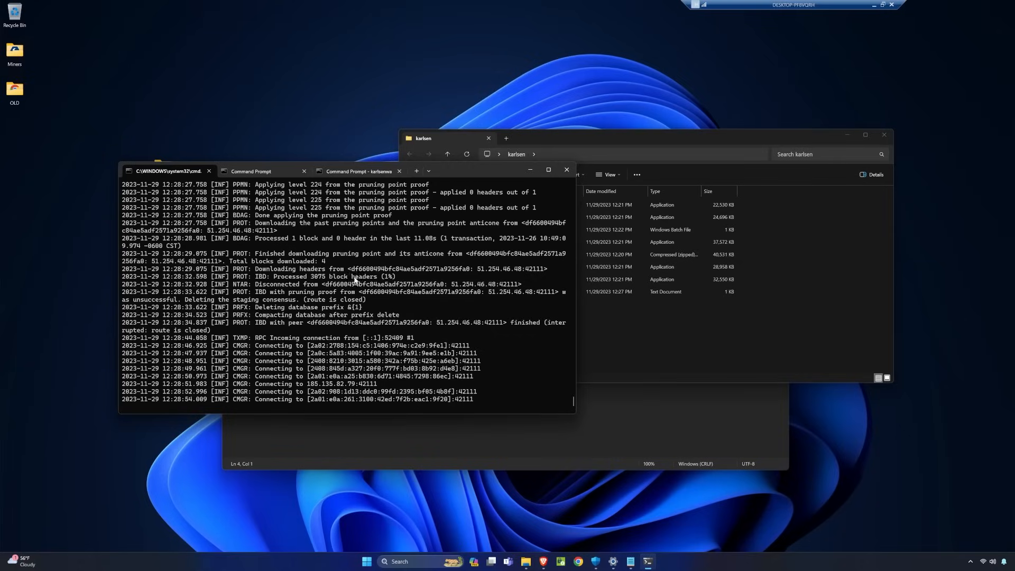
Run karlsenwallet new-address in the wallet tab to get a karlsen: receiving address.
{"action": "left_click", "coordinate": [251, 171]}
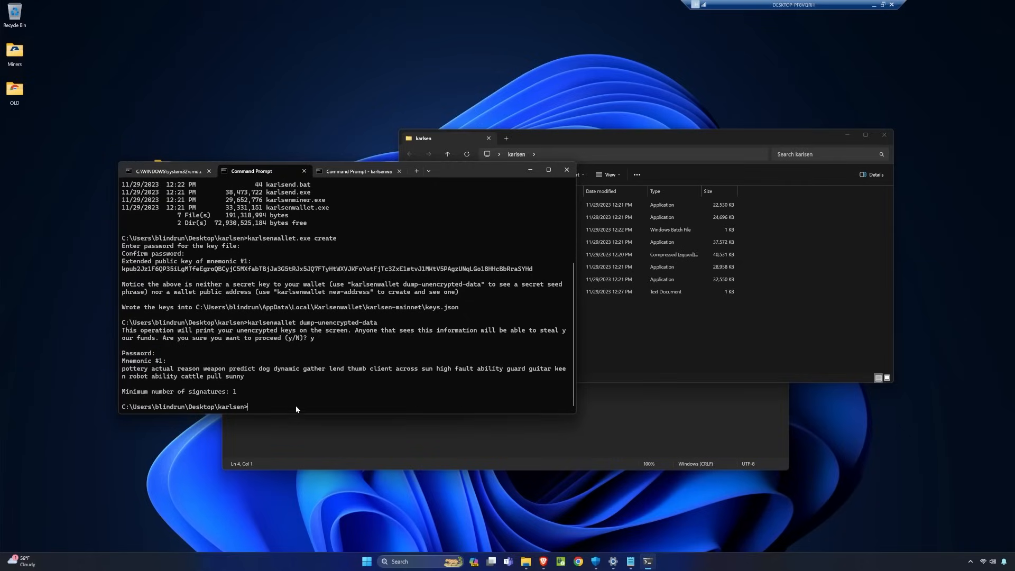
{"action": "mouse_move", "coordinate": [361, 377]}
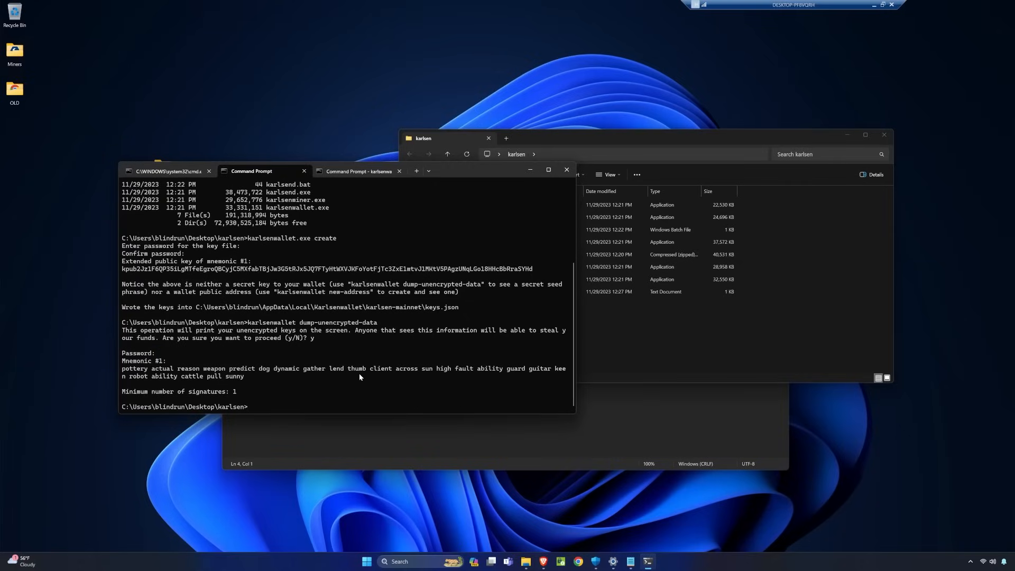
{"action": "mouse_move", "coordinate": [279, 297]}
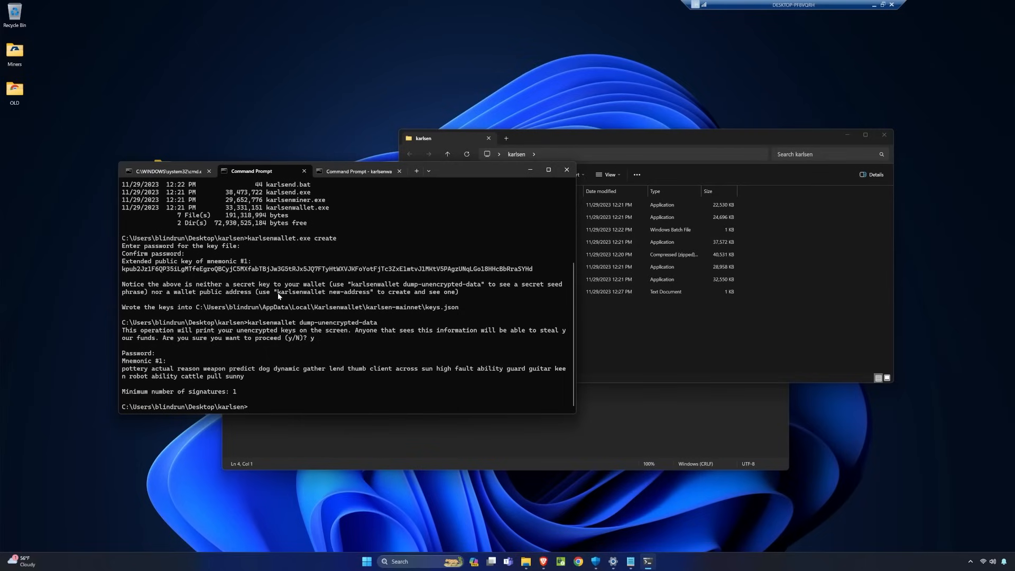
{"action": "double_click", "coordinate": [321, 291]}
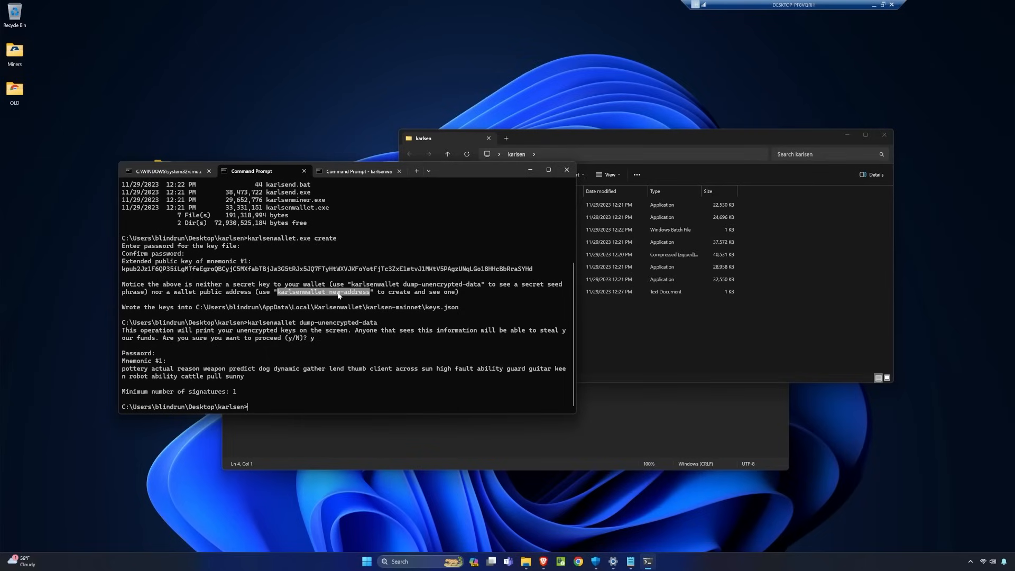
{"action": "type", "text": "karlsenwallet new-address"}
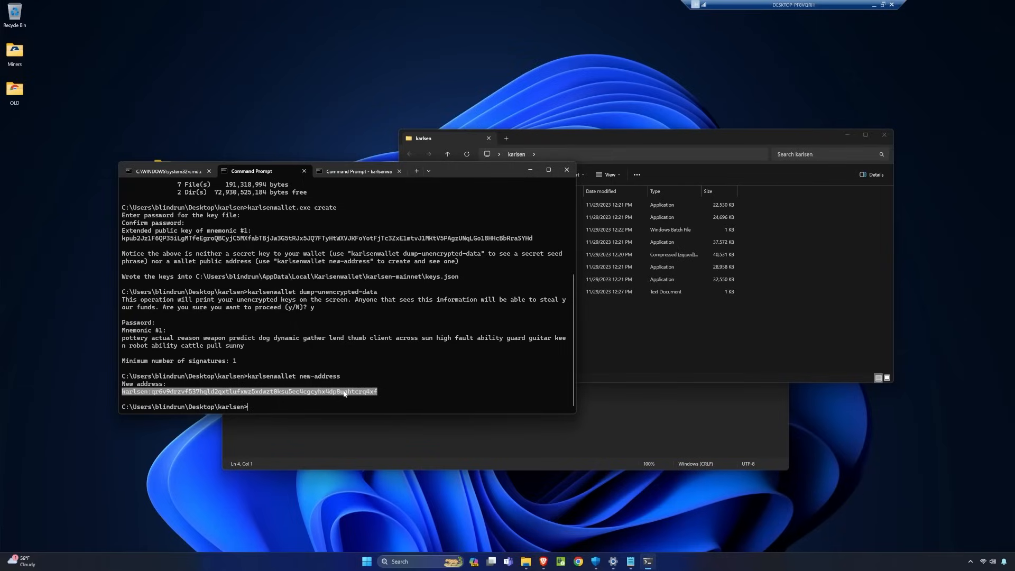
{"action": "mouse_move", "coordinate": [235, 367]}
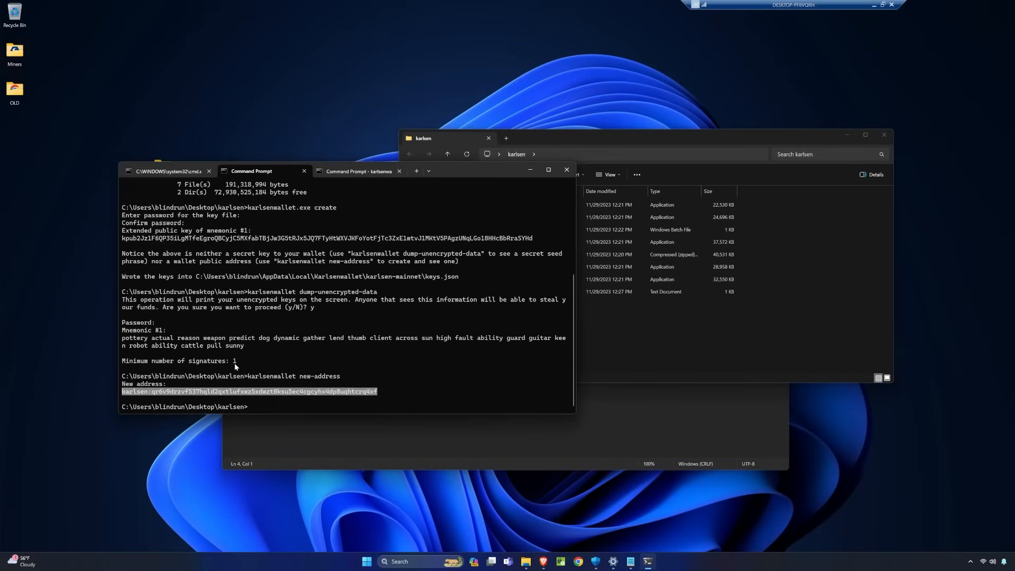
Run karlsenwallet balance to show the new wallet's empty KLS total.
{"action": "double_click", "coordinate": [268, 376]}
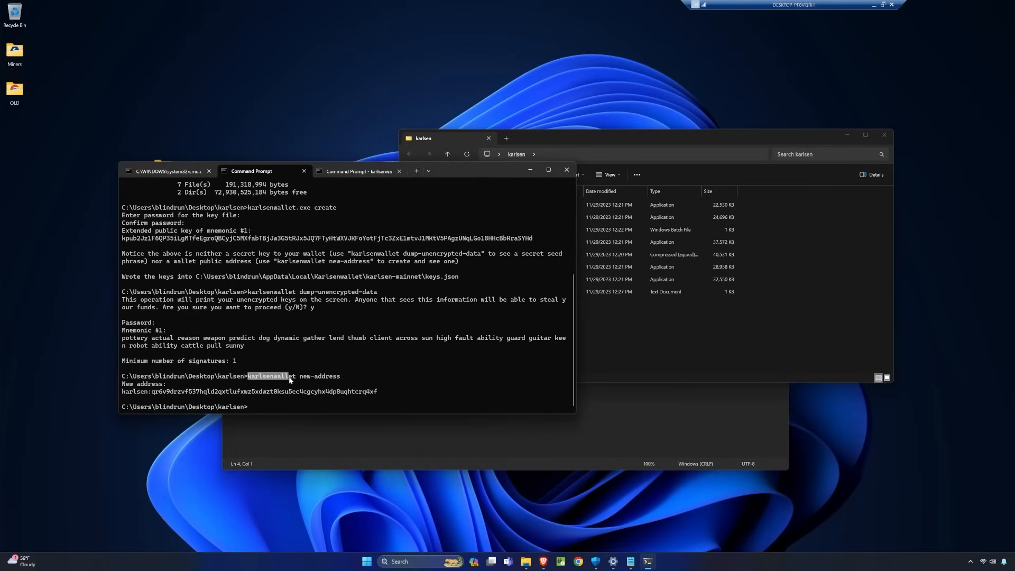
{"action": "type", "text": "karlsenwallet"}
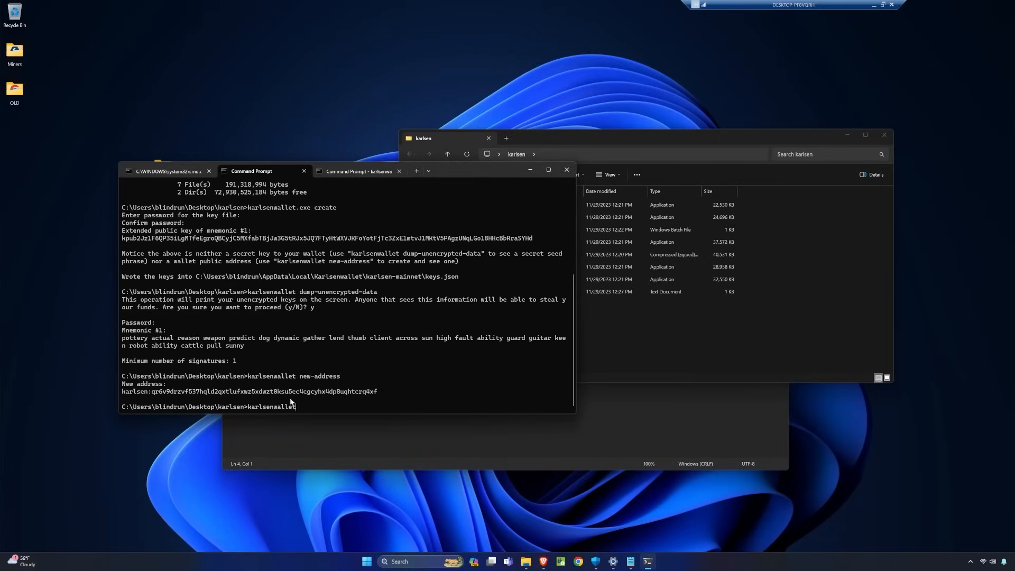
{"action": "mouse_move", "coordinate": [354, 385]}
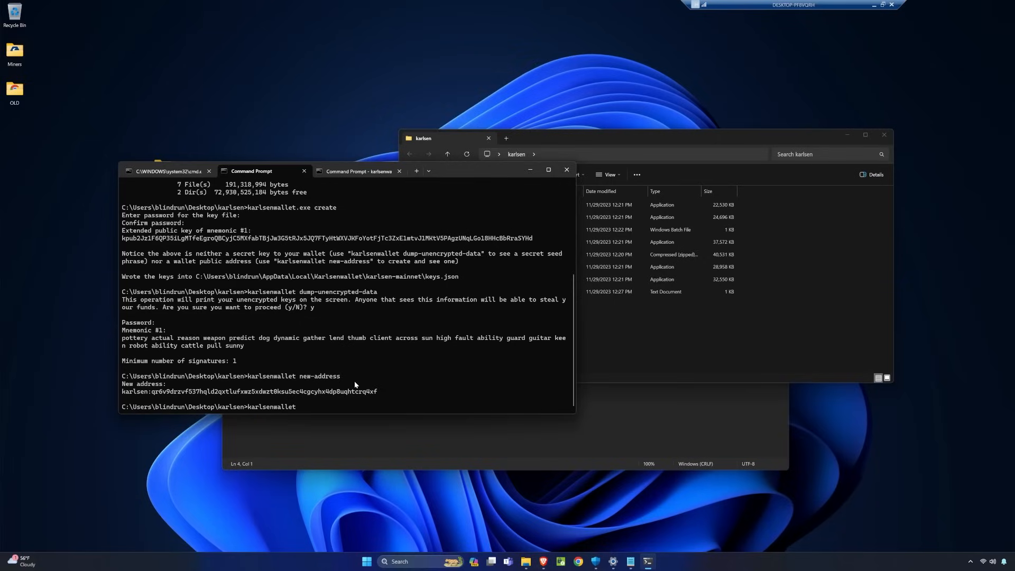
{"action": "type", "text": "balance"}
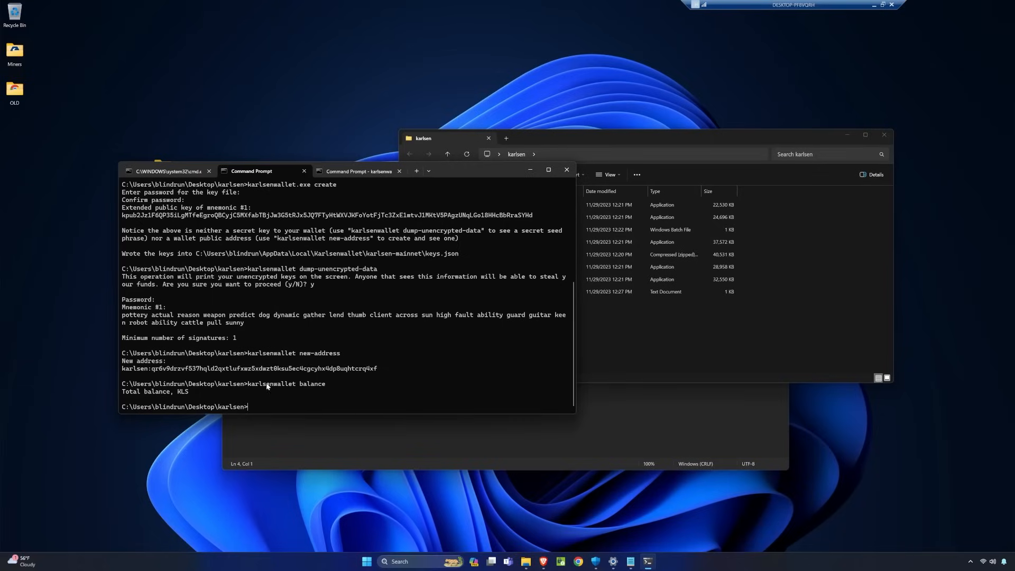
{"action": "mouse_move", "coordinate": [319, 382]}
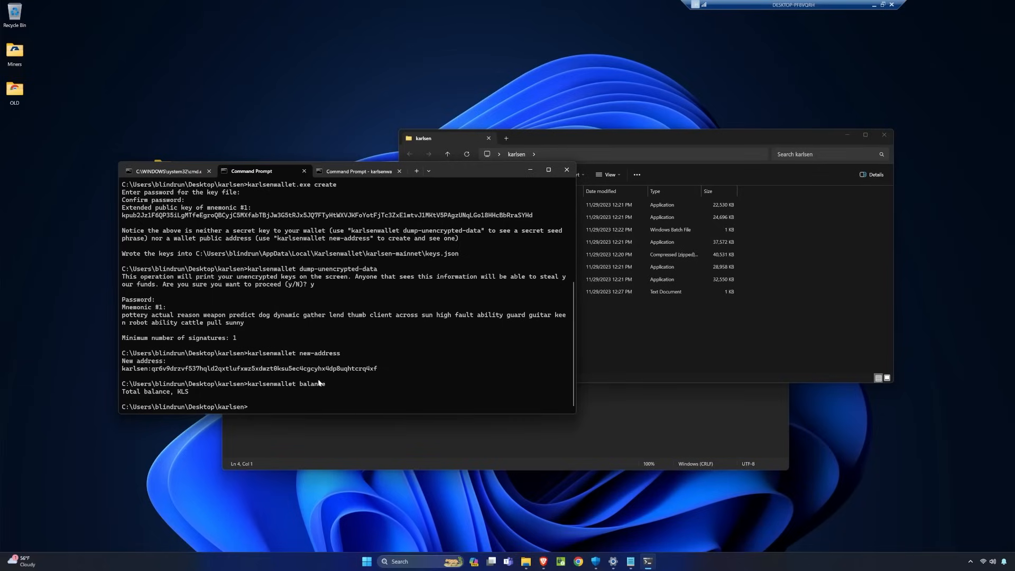
{"action": "type", "text": "karlsenwallet"}
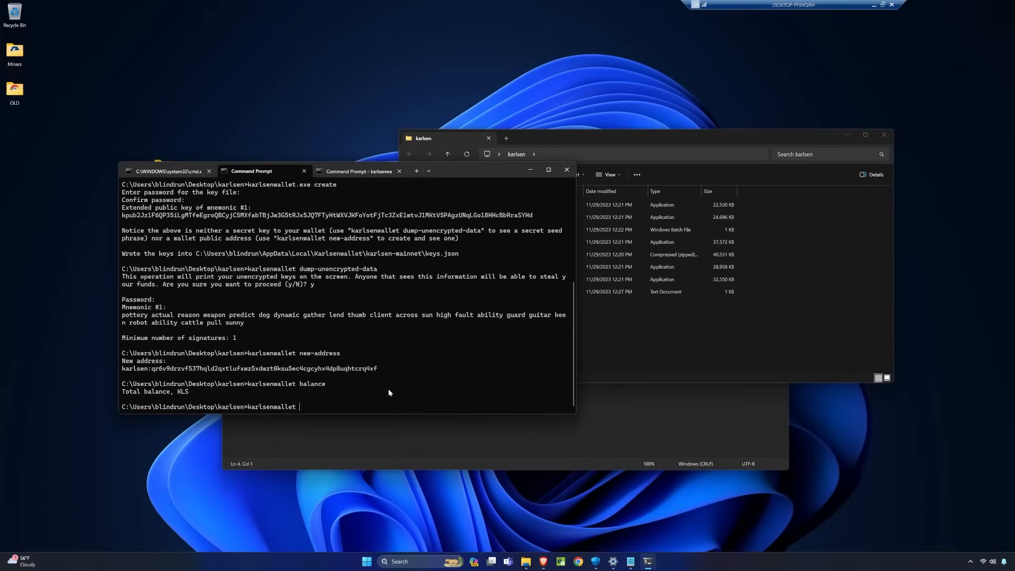
{"action": "type", "text": "send"}
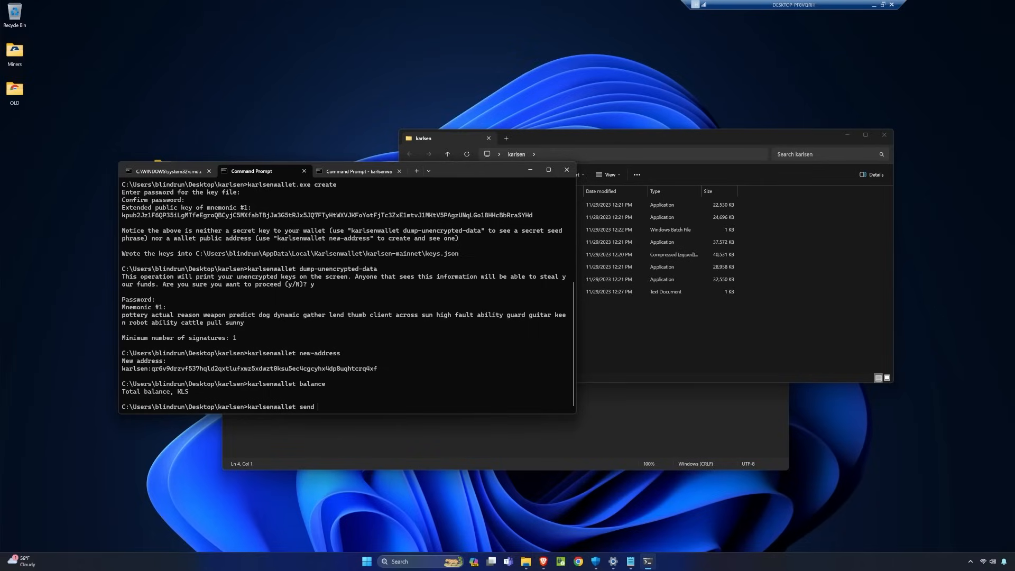
{"action": "type", "text": "-v"}
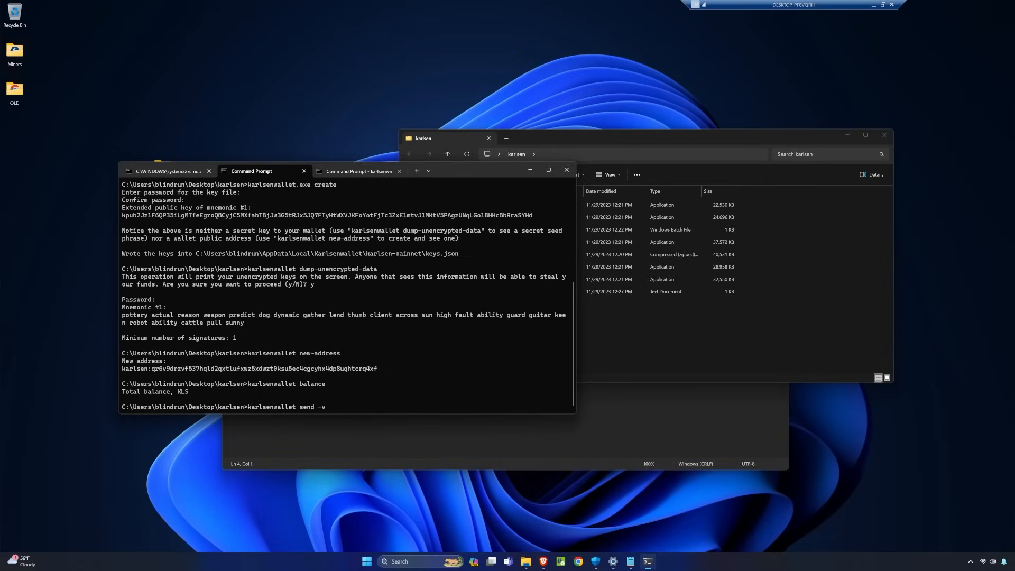
{"action": "type", "text": "xxxx"}
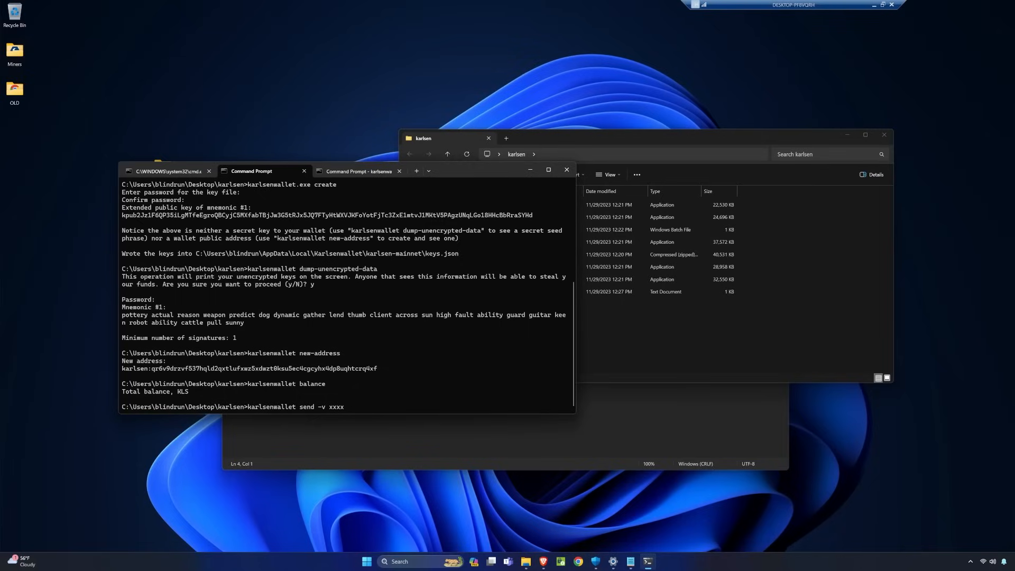
{"action": "type", "text": "1000 -t"}
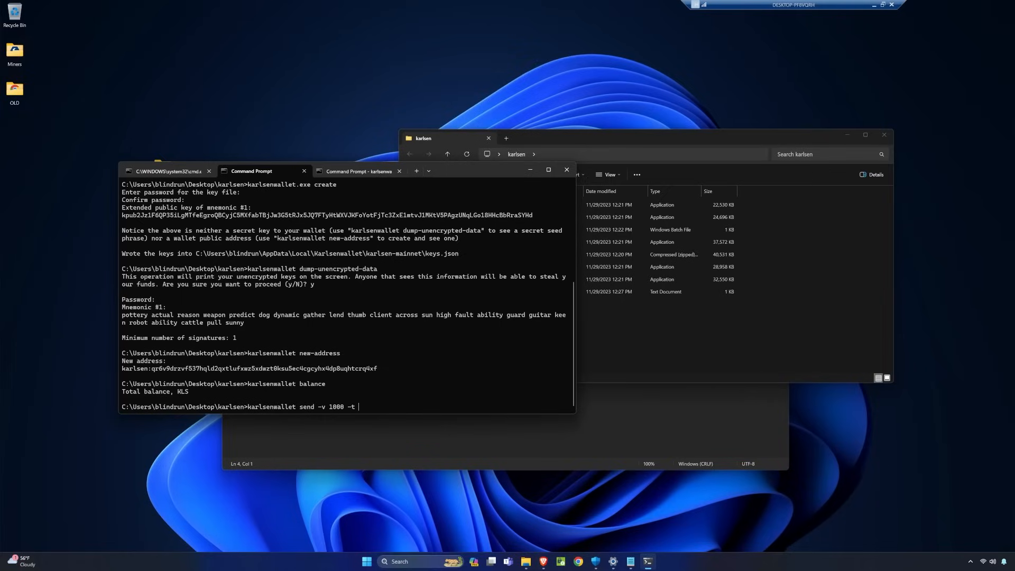
{"action": "type", "text": "wallet"}
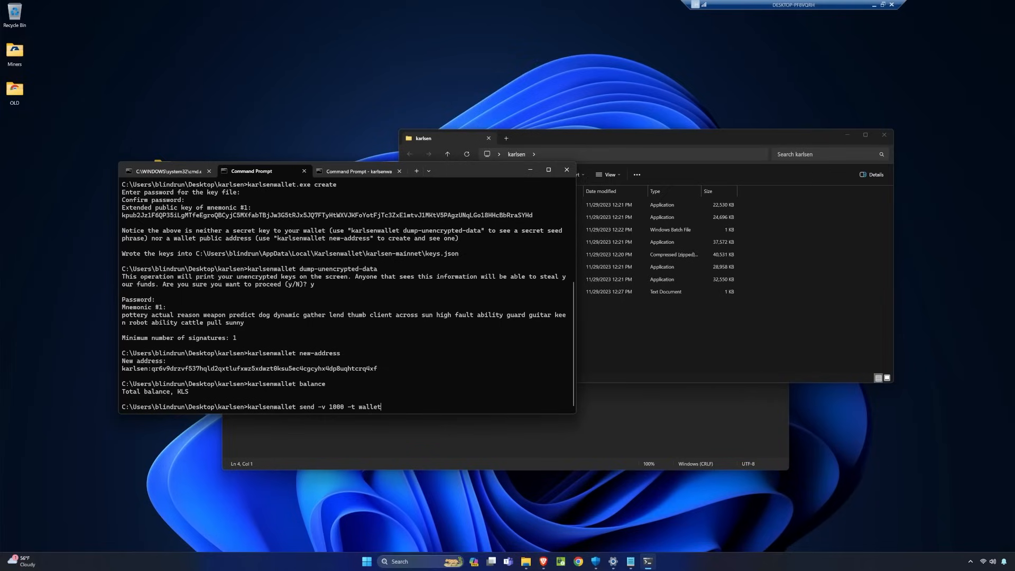
{"action": "type", "text": "address"}
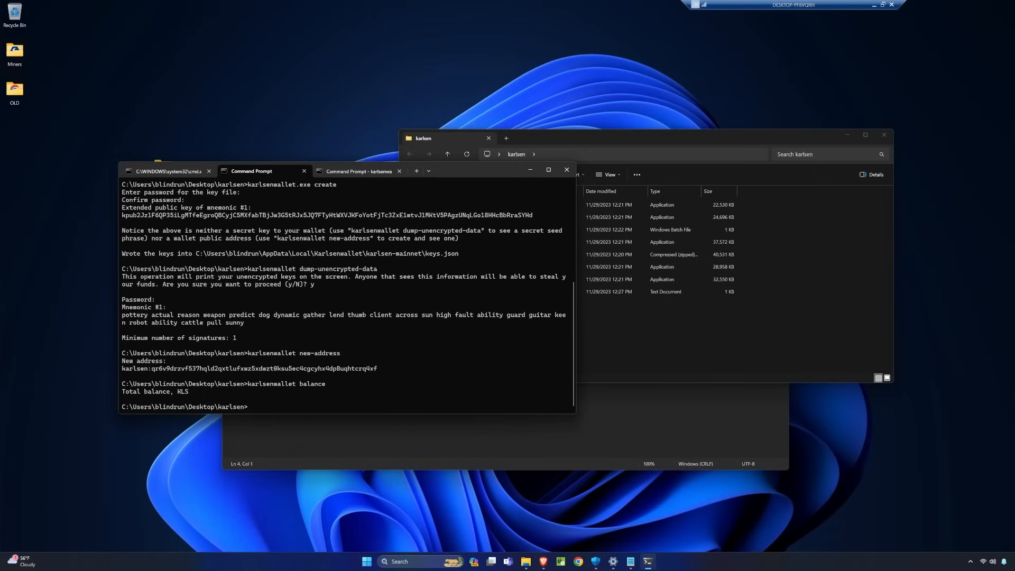
{"action": "mouse_move", "coordinate": [262, 383]}
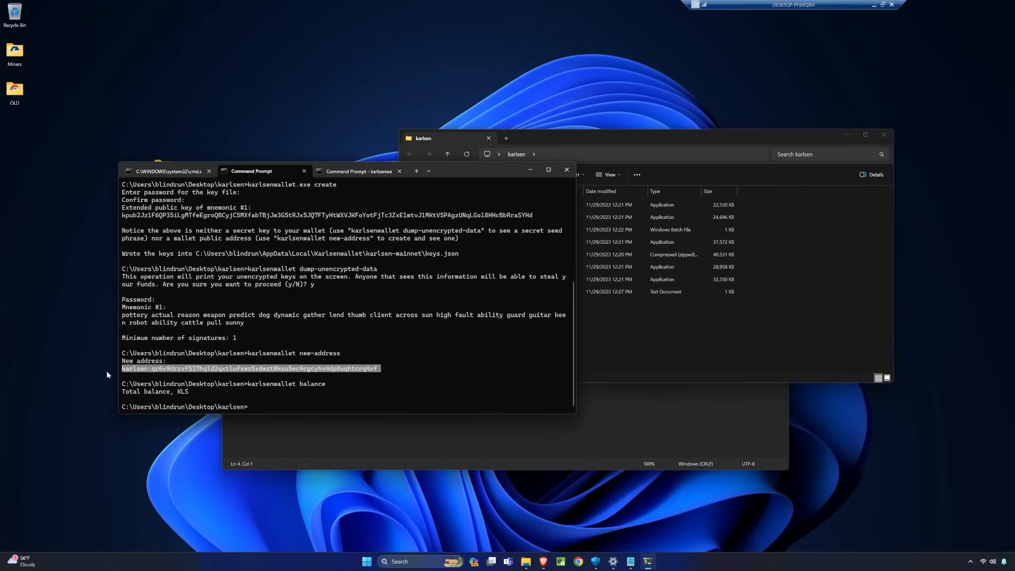
{"action": "left_click", "coordinate": [305, 368]}
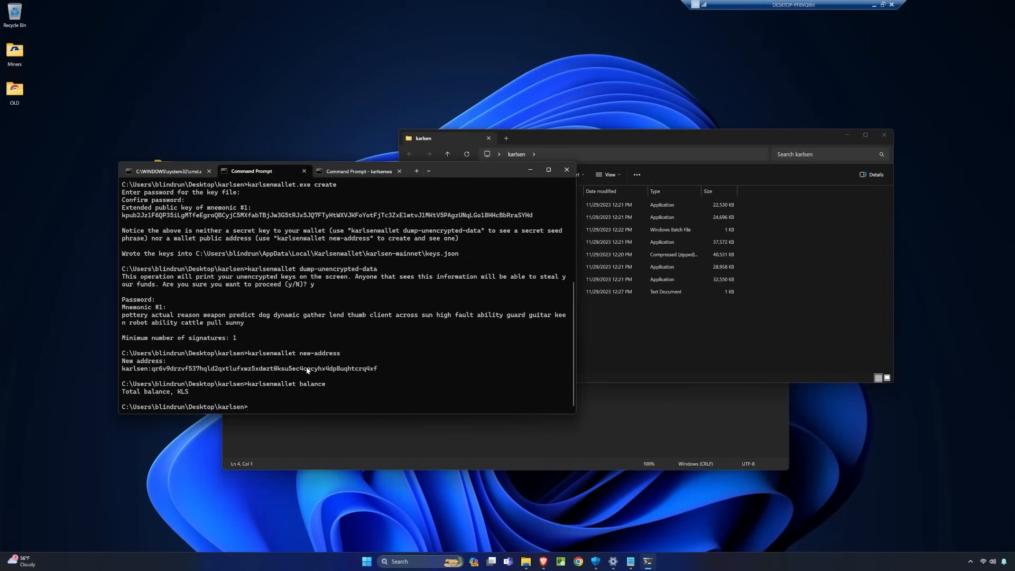